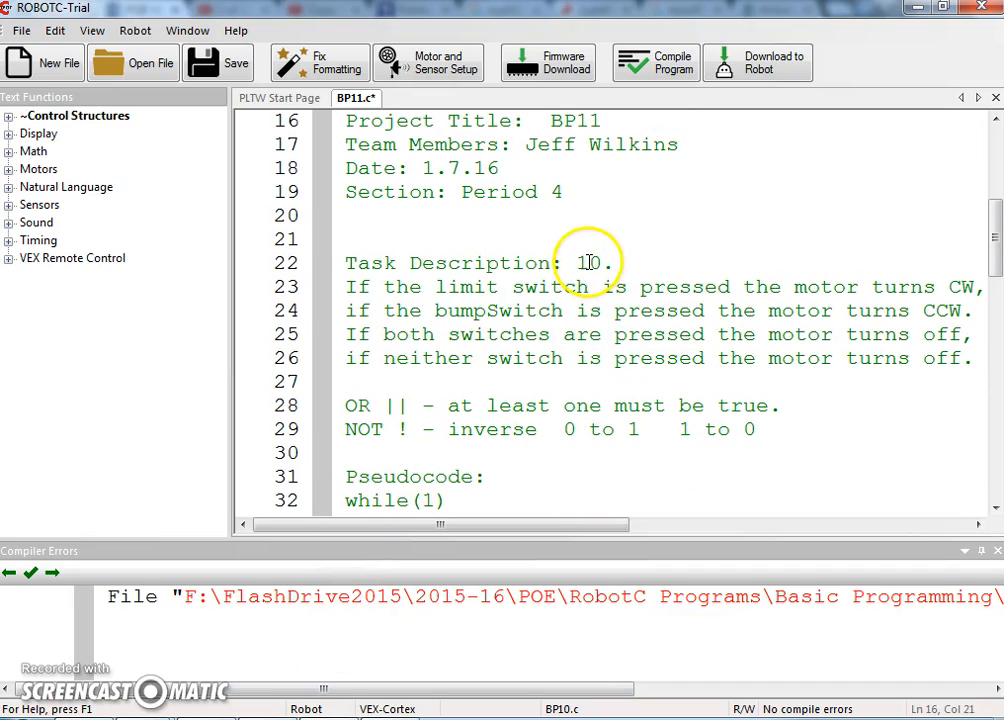
Replace the old description with task 11: flashlight turns on depending on the darkness of the room
{"action": "left_click_drag", "start_coordinate": [578, 264], "coordinate": [636, 380]}
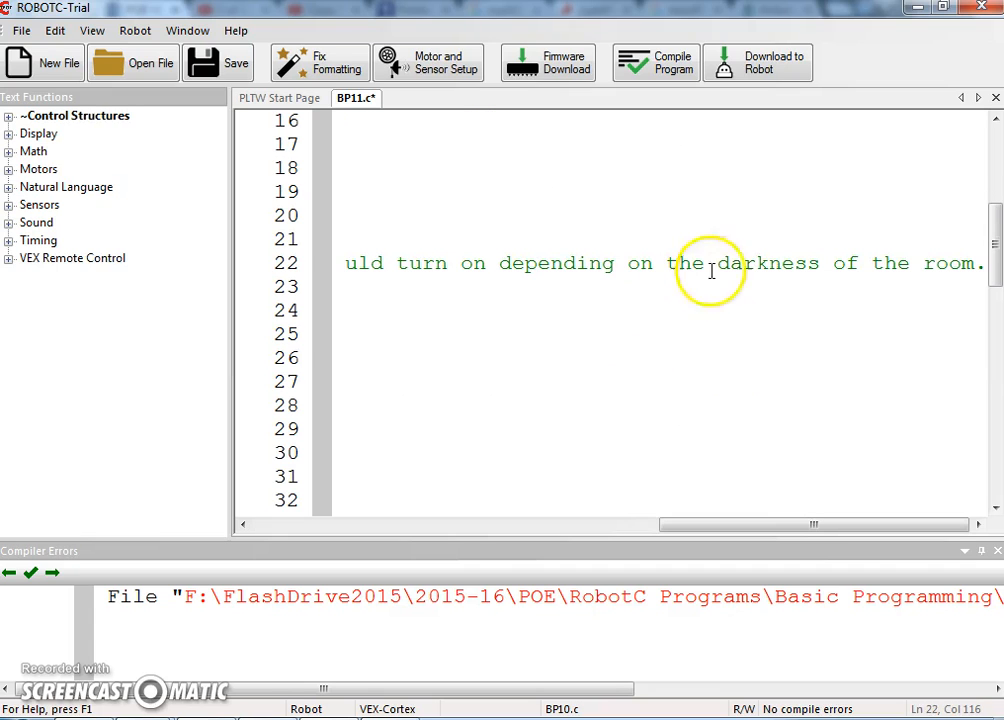
{"action": "left_click_drag", "start_coordinate": [710, 524], "coordinate": [420, 524]}
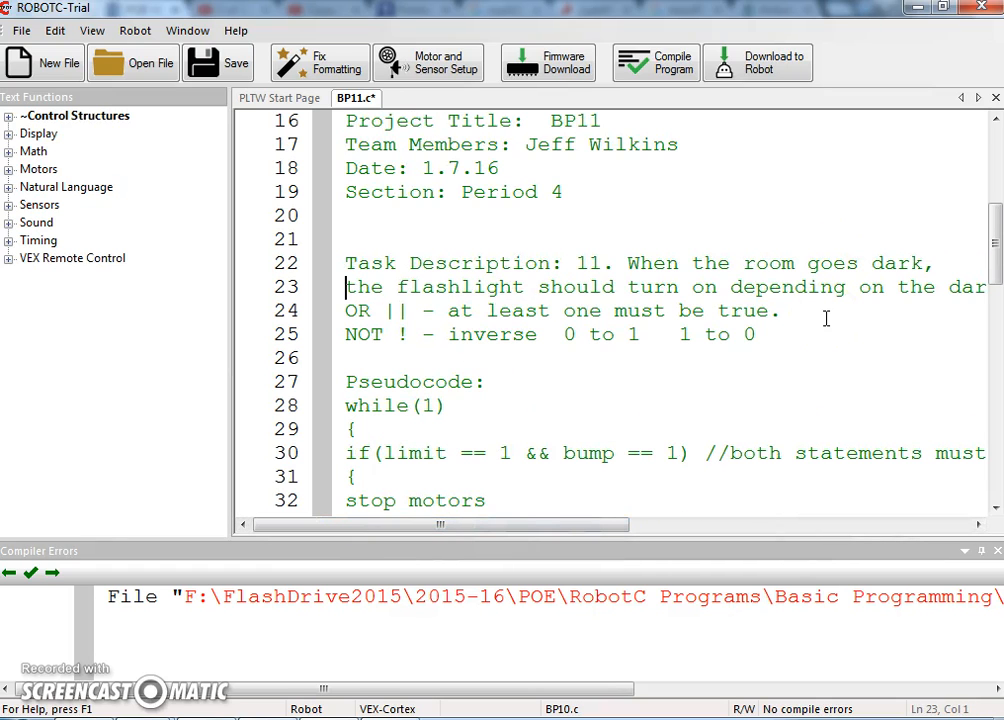
{"action": "type", "text": "on the darkness of the room."}
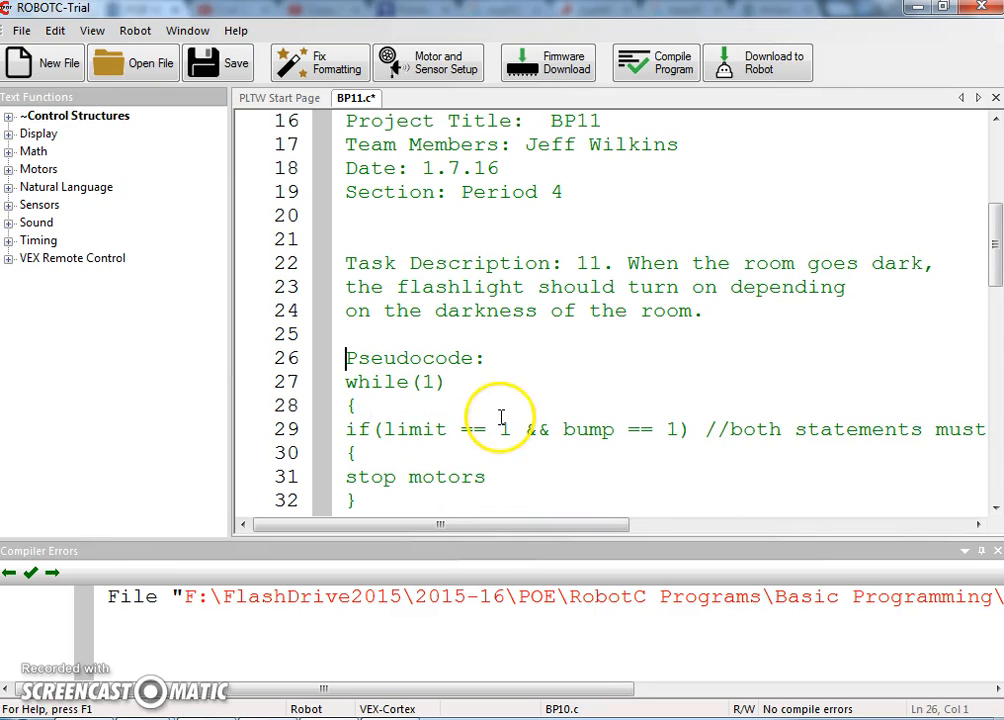
Swap the first pseudocode if condition for a 'lightSensor <' comparison
{"action": "left_click", "coordinate": [504, 418]}
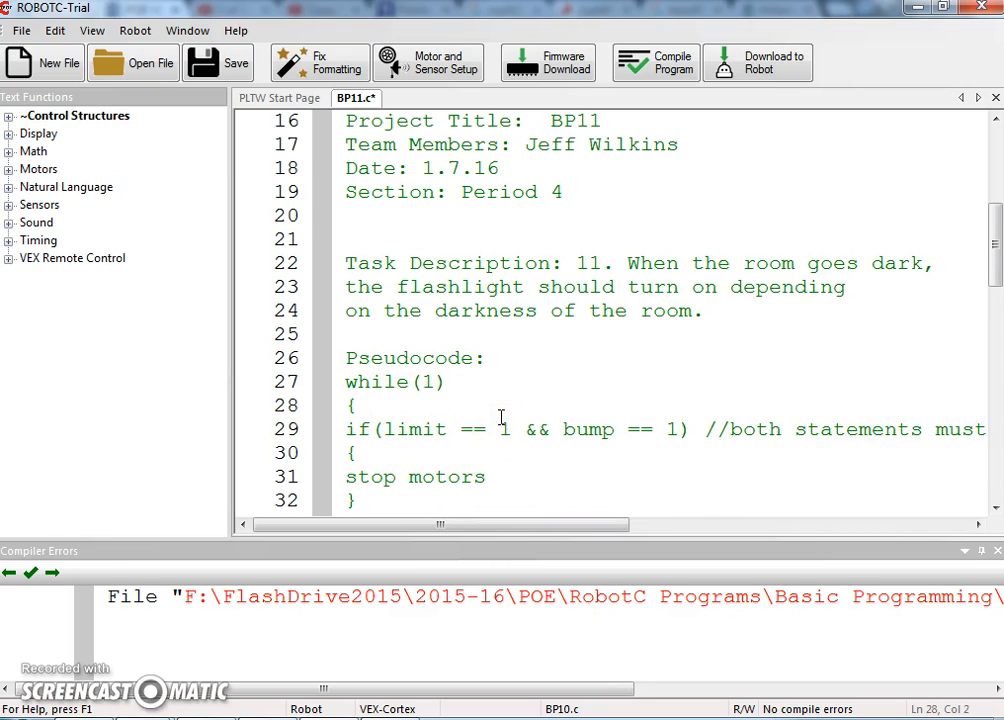
{"action": "scroll", "scroll_direction": "down", "scroll_amount": 3}
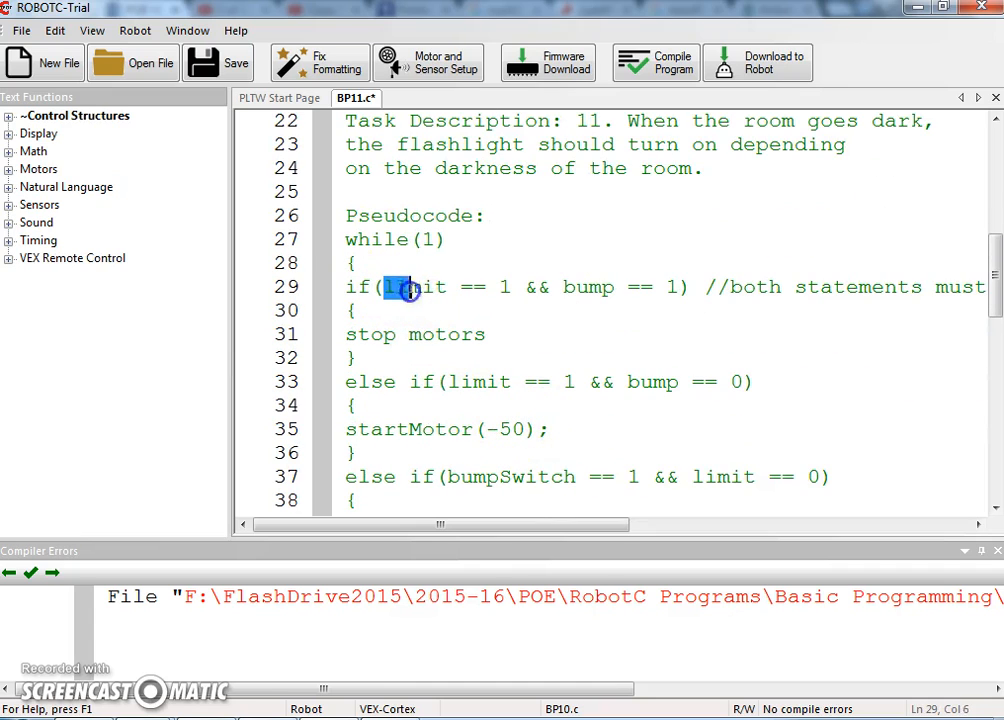
{"action": "left_click_drag", "start_coordinate": [388, 288], "coordinate": [668, 298]}
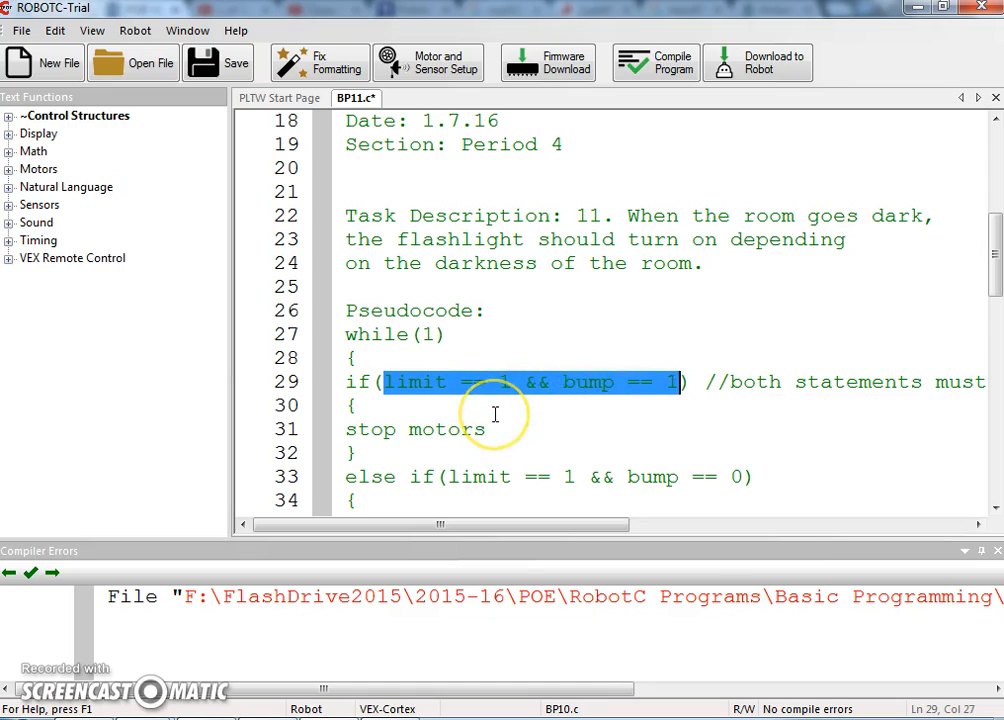
{"action": "type", "text": "li"}
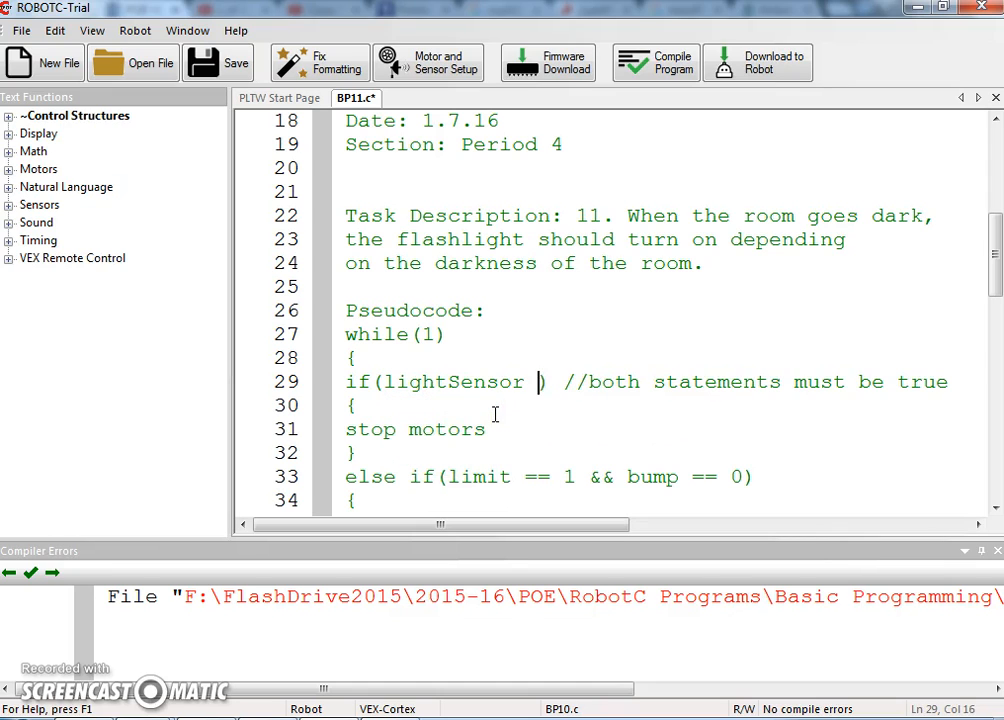
{"action": "type", "text": "<"}
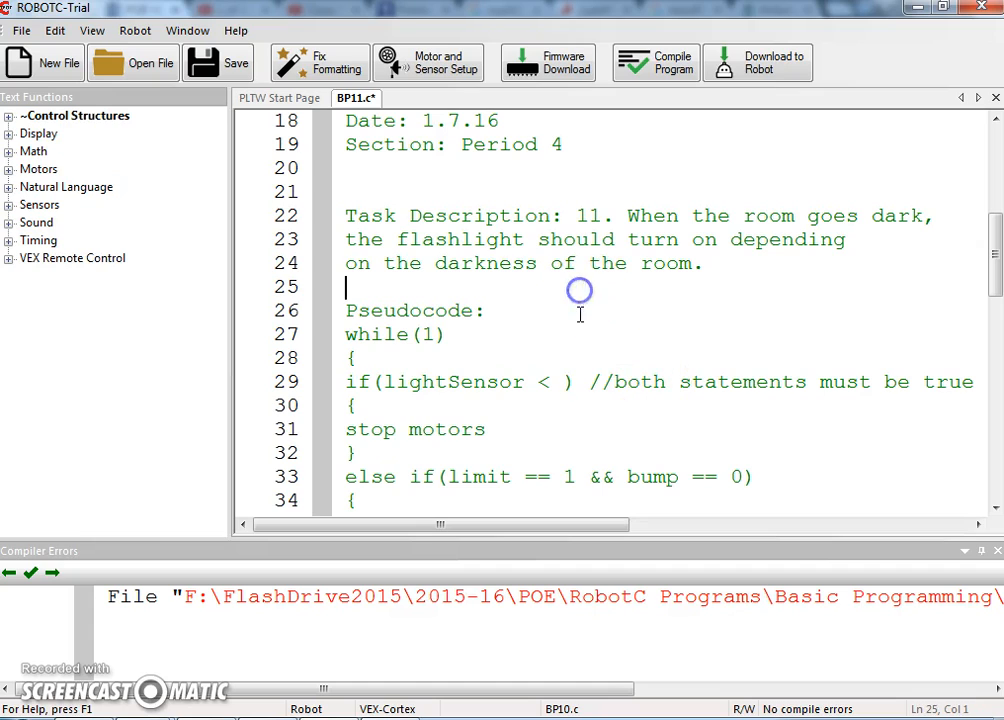
Note the reference values 'lightSensor light = 150' and 'lightSensor dark = 850' under the description
{"action": "type", "text": "l"}
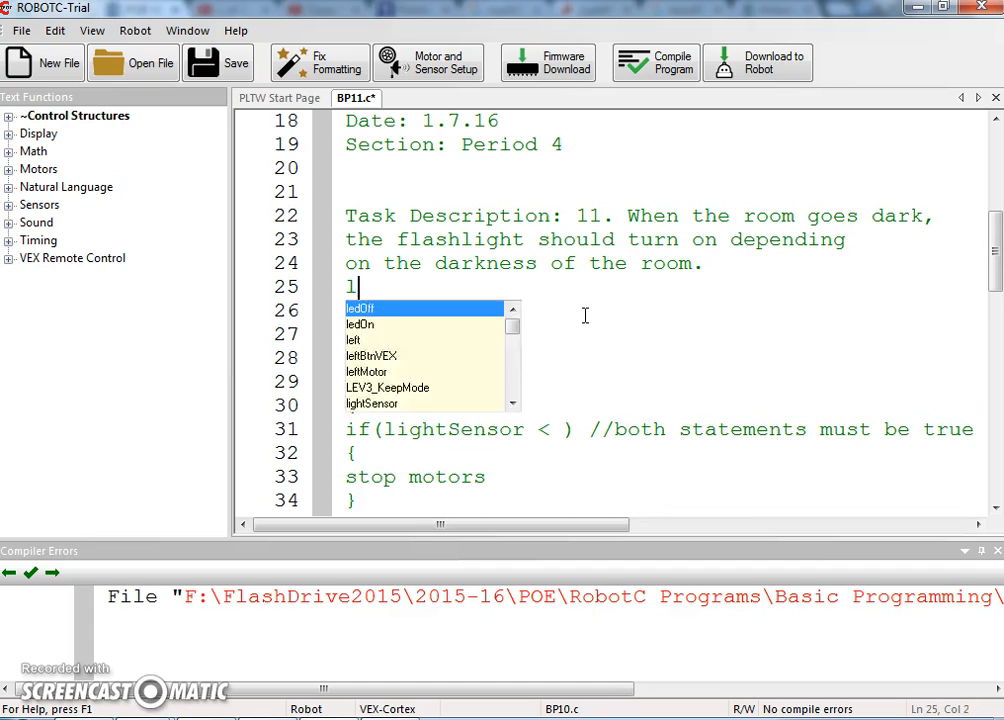
{"action": "type", "text": "ightSensor light ="}
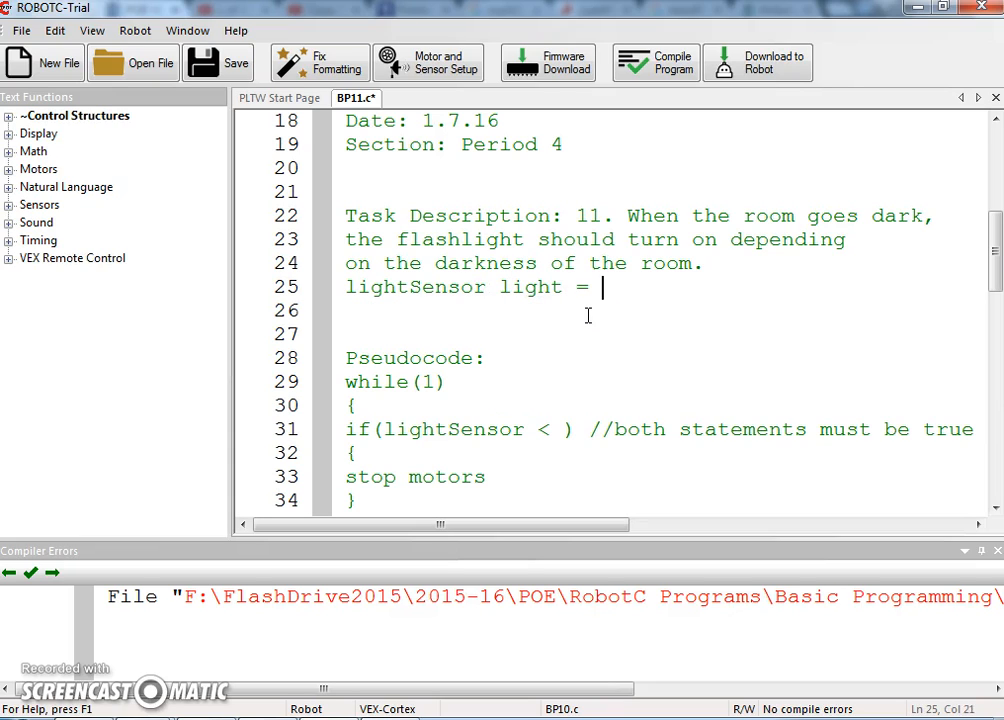
{"action": "type", "text": "150"}
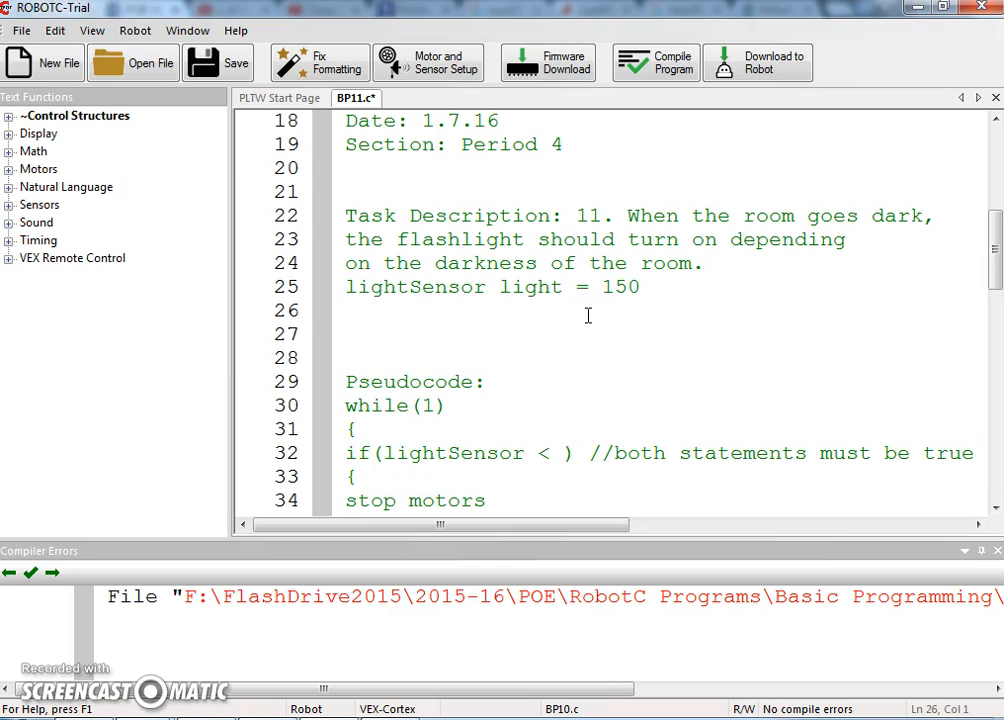
{"action": "type", "text": "lightSensor"}
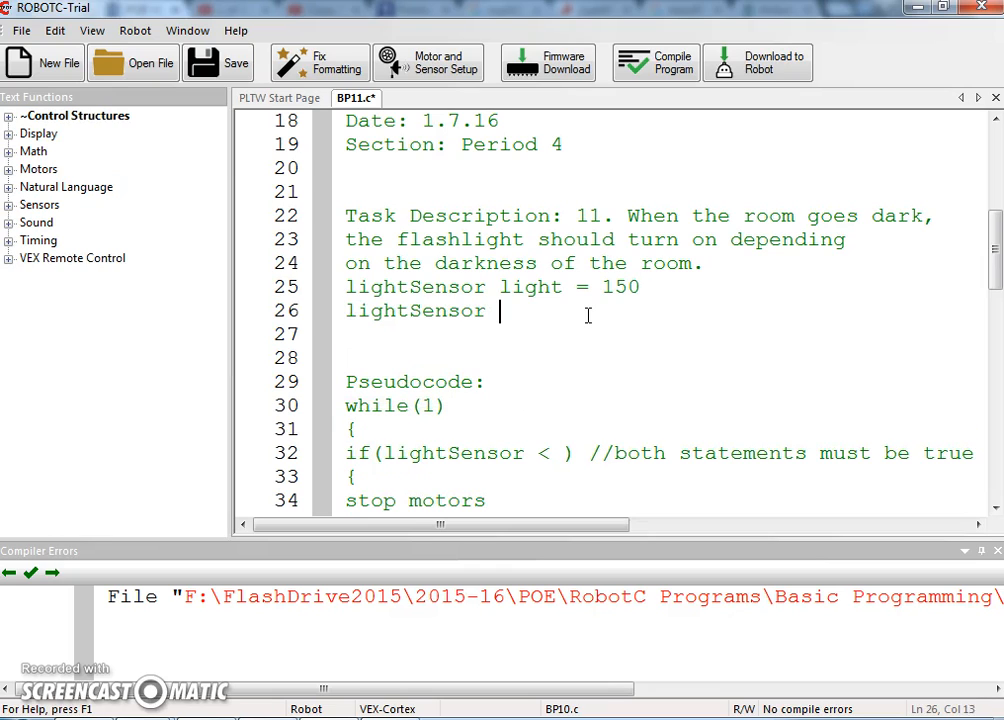
{"action": "type", "text": "dark ="}
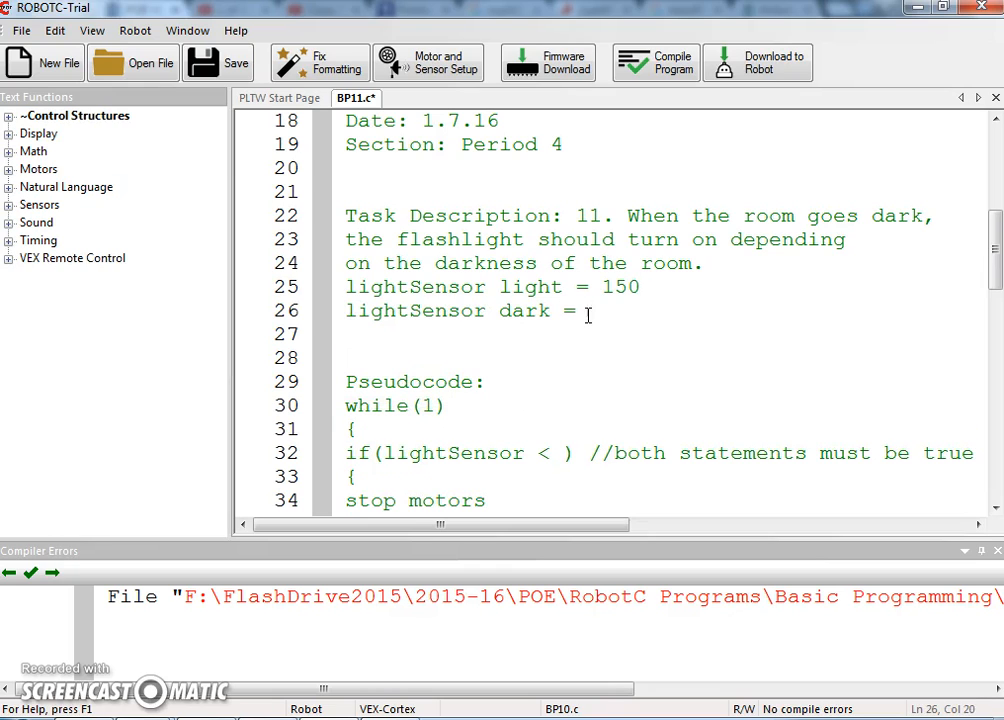
{"action": "type", "text": "850"}
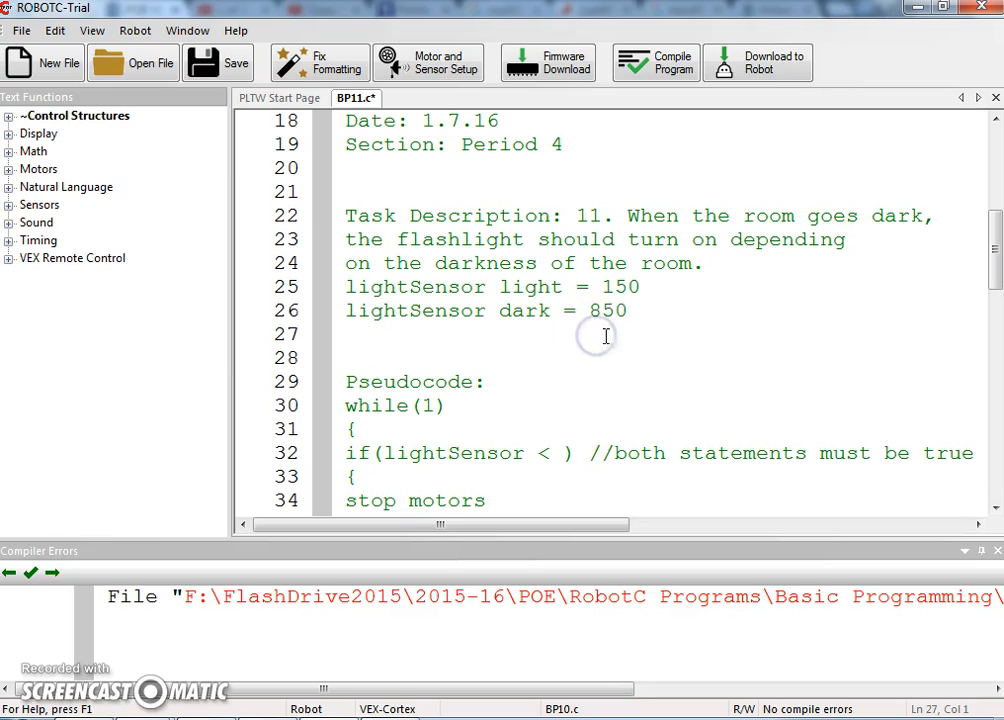
{"action": "mouse_move", "coordinate": [532, 334]}
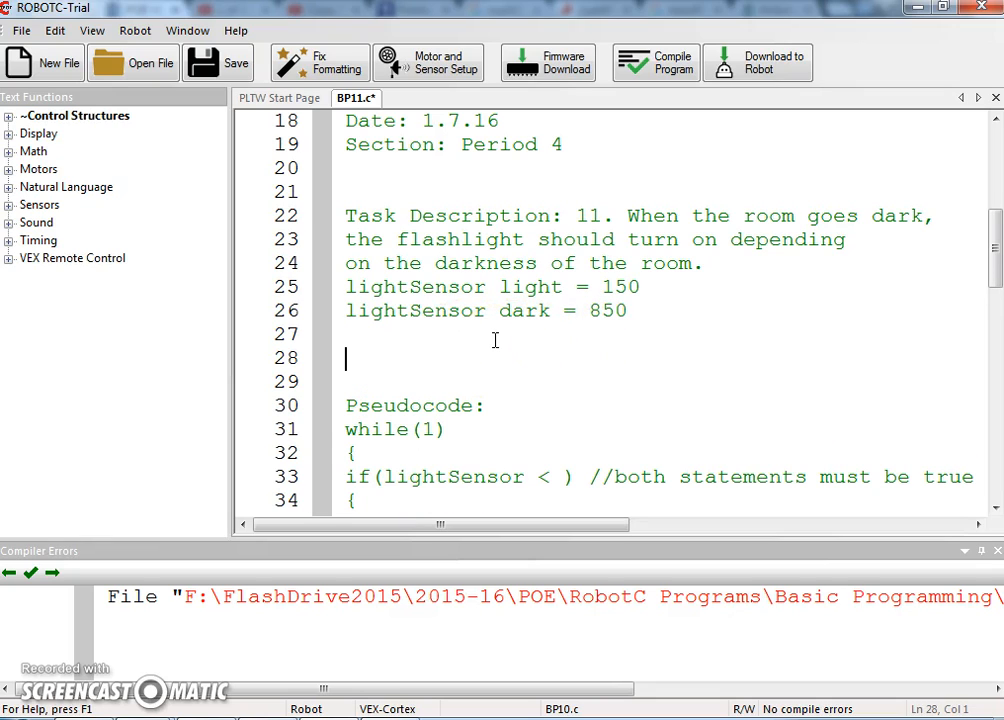
List thresholds: <400 flashlight is off, <500 flashlight is 25, <600 flashlight is 50
{"action": "type", "text": "M"}
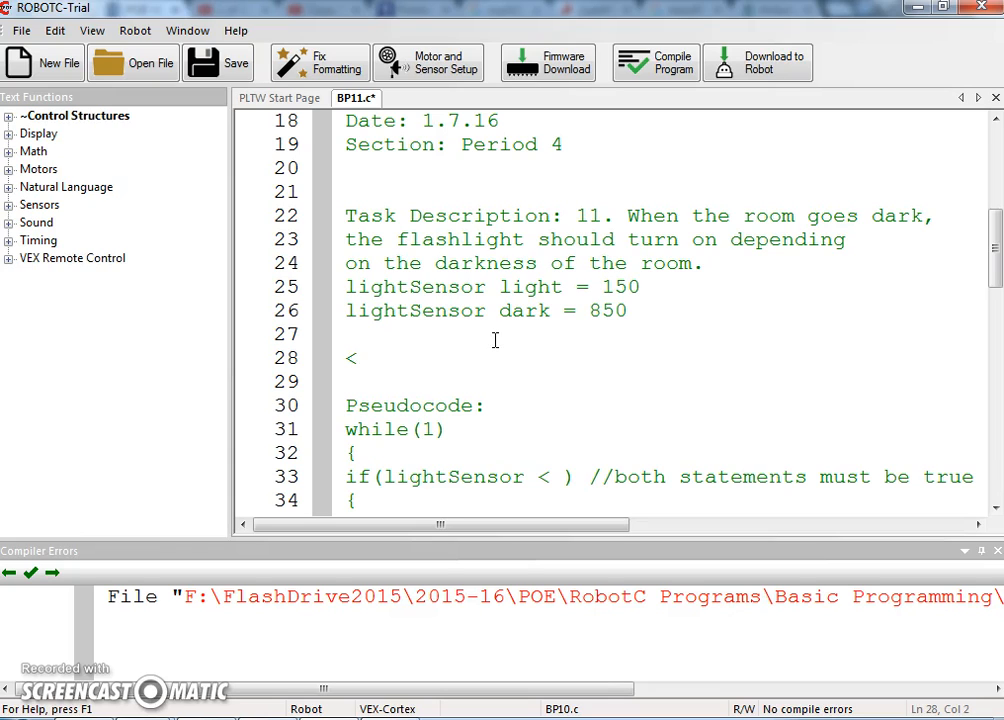
{"action": "type", "text": "400"}
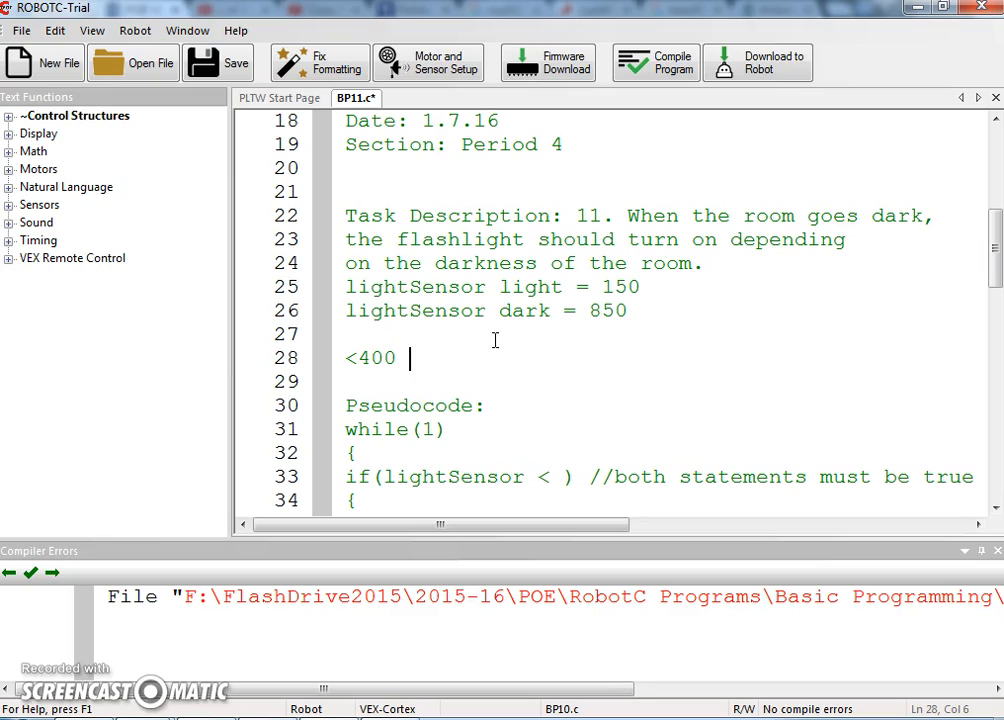
{"action": "type", "text": "flashlight"}
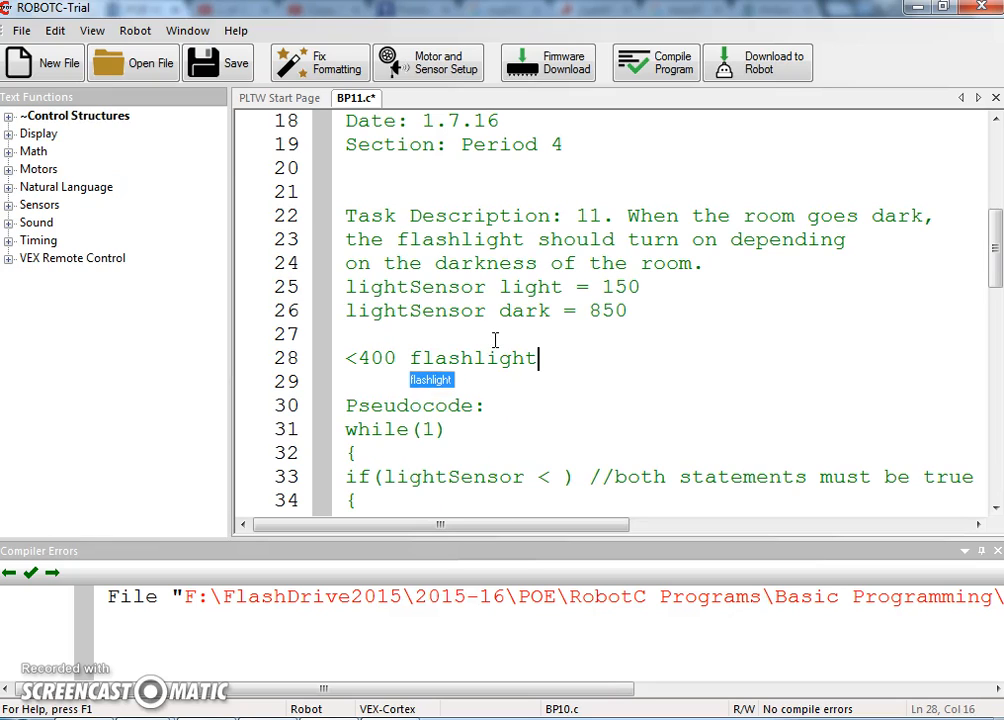
{"action": "type", "text": "is off"}
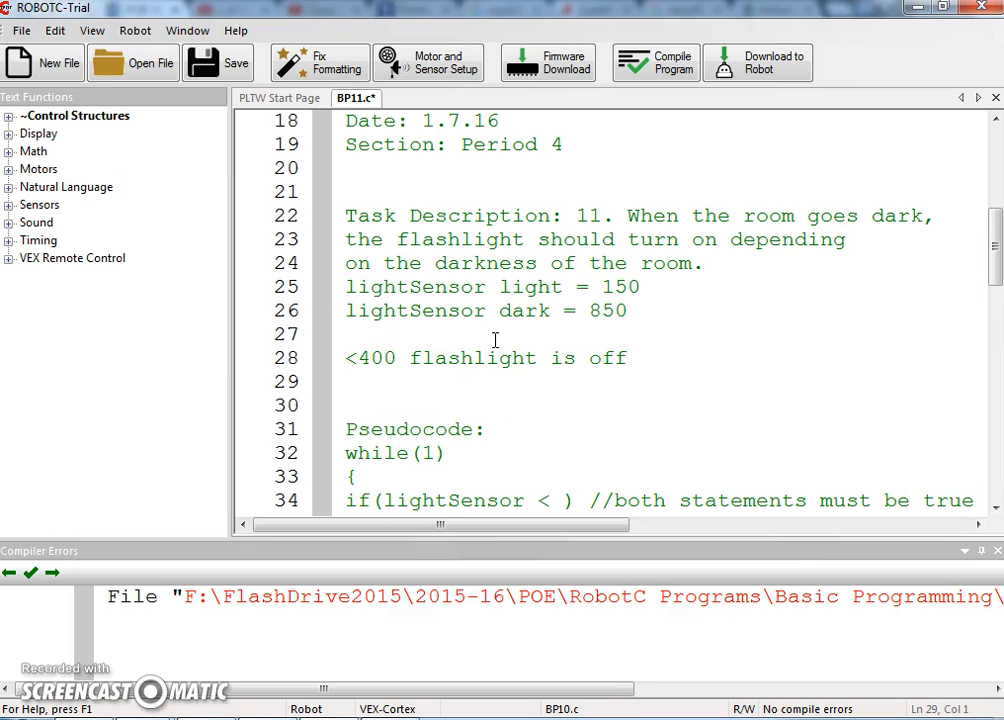
{"action": "type", "text": "<"}
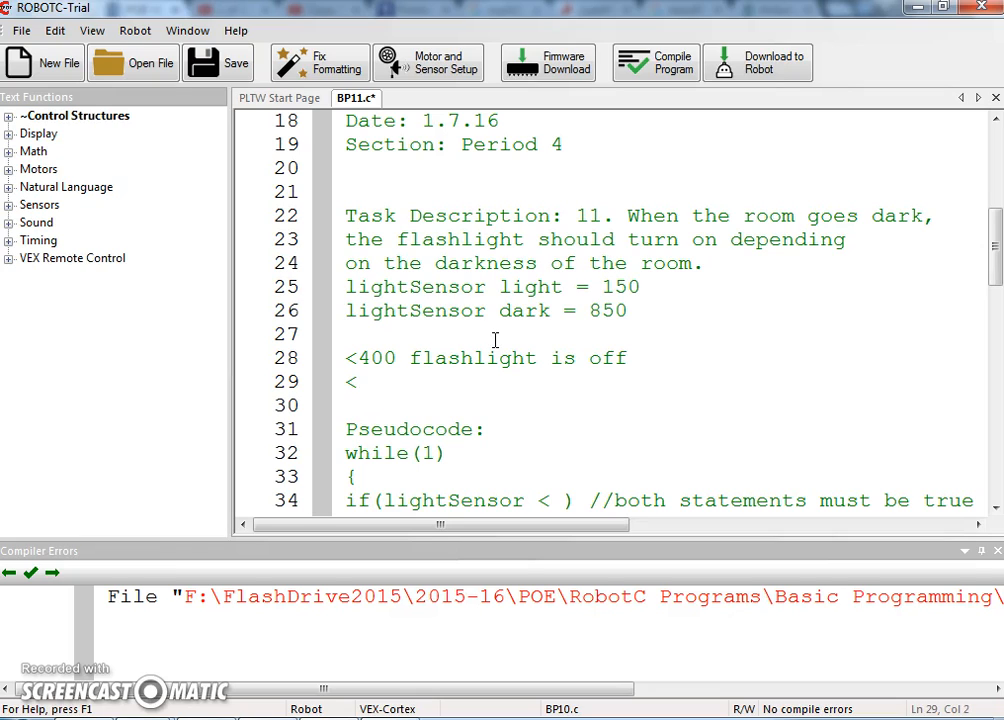
{"action": "type", "text": "500"}
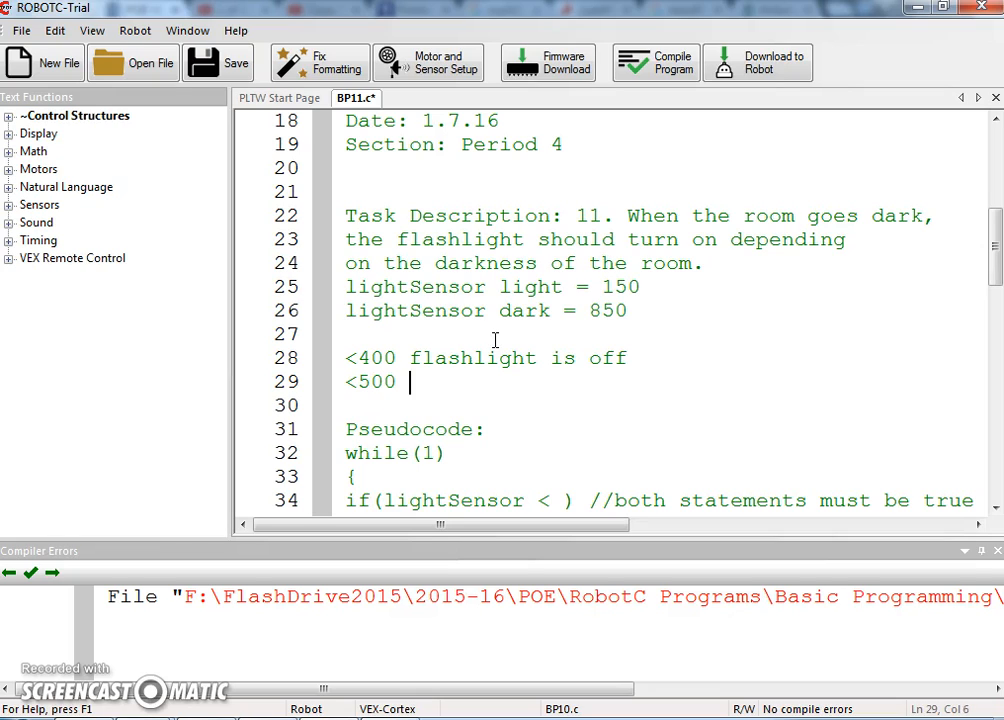
{"action": "type", "text": "flashlight is 25"}
{"action": "type", "text": "<"}
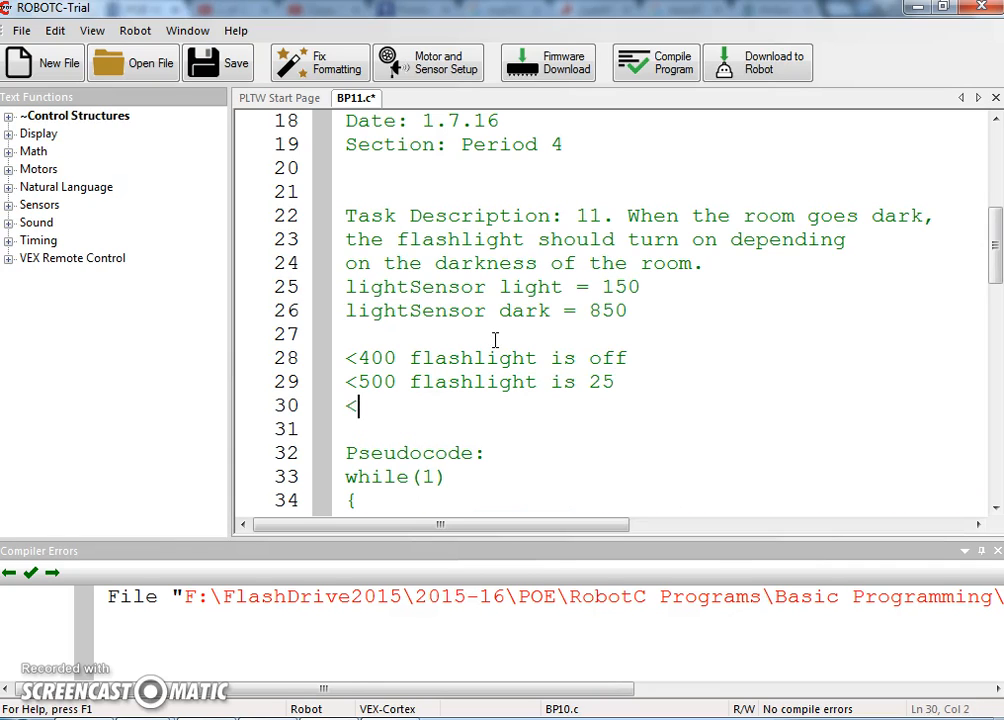
{"action": "type", "text": "600"}
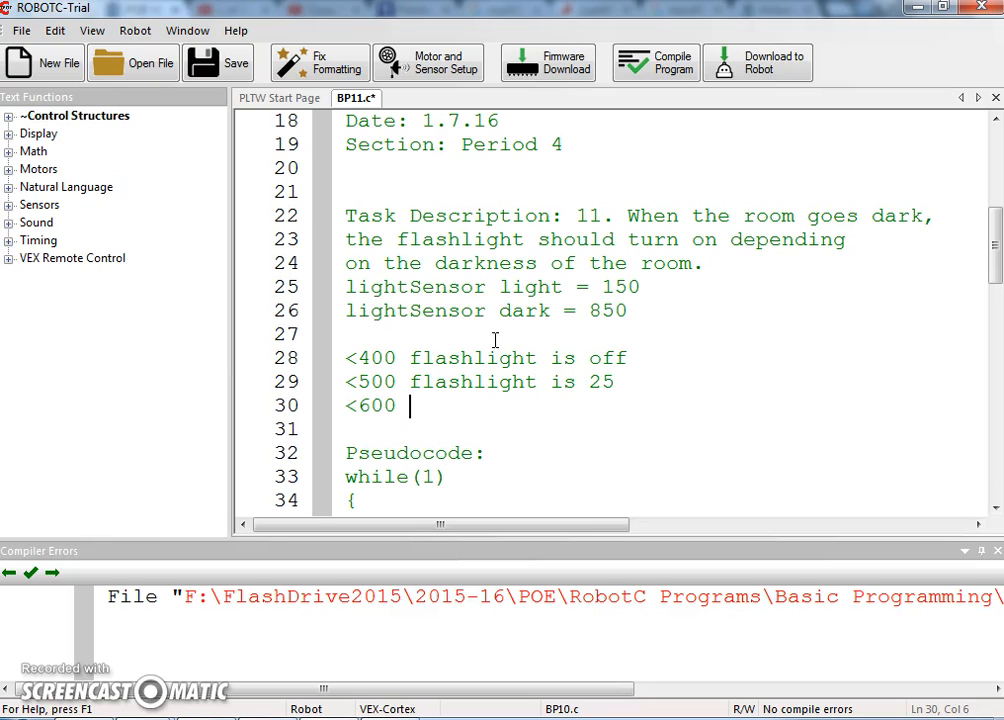
{"action": "type", "text": "flashligh"}
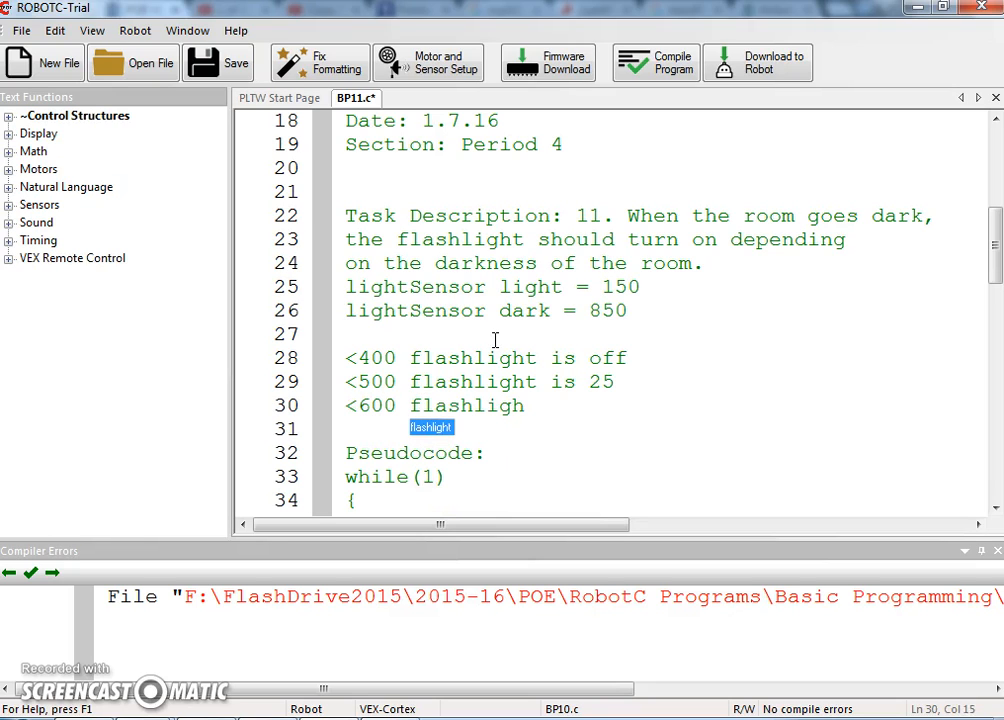
{"action": "type", "text": "is 50"}
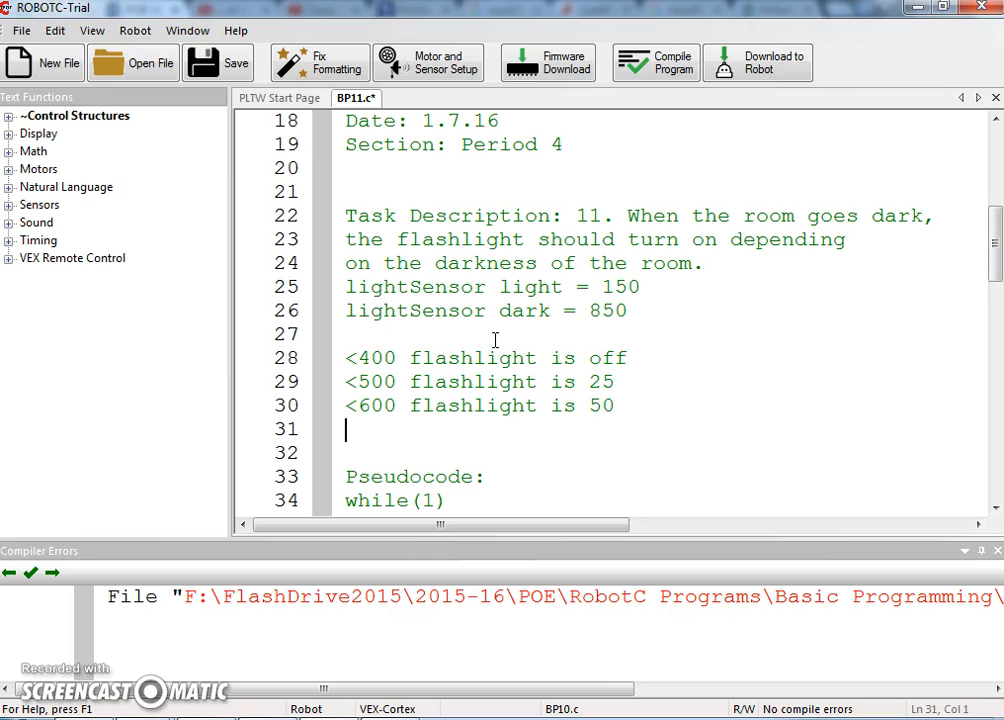
Finish the list: <700 flashlight is 75, <800 flashlight is 100, else flashlight is 127
{"action": "type", "text": "<700 flashlight"}
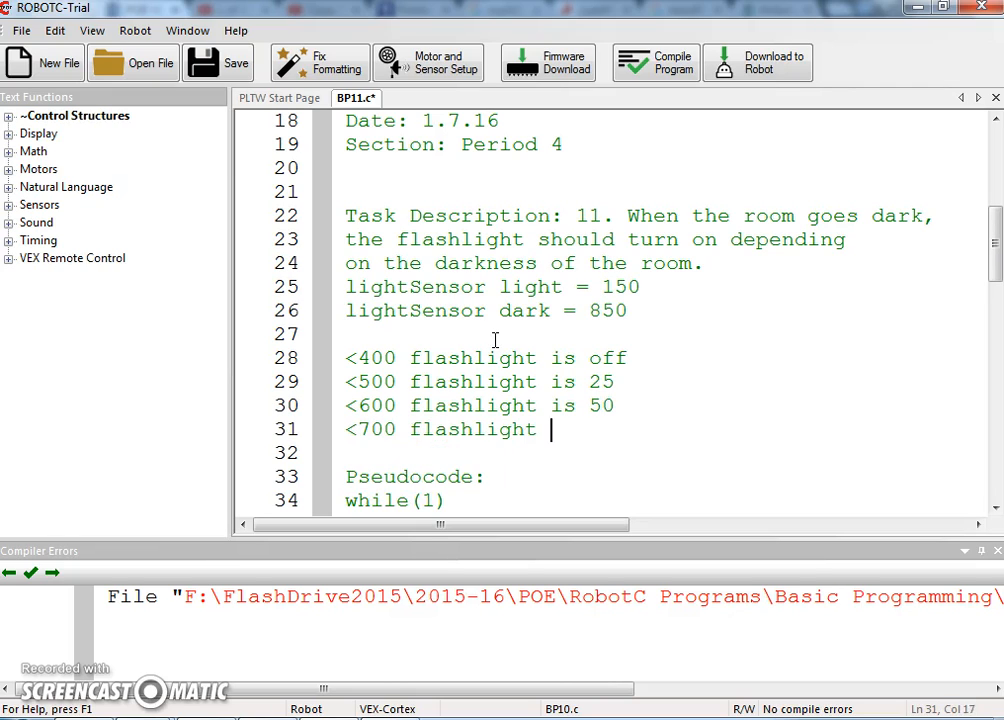
{"action": "type", "text": "75"}
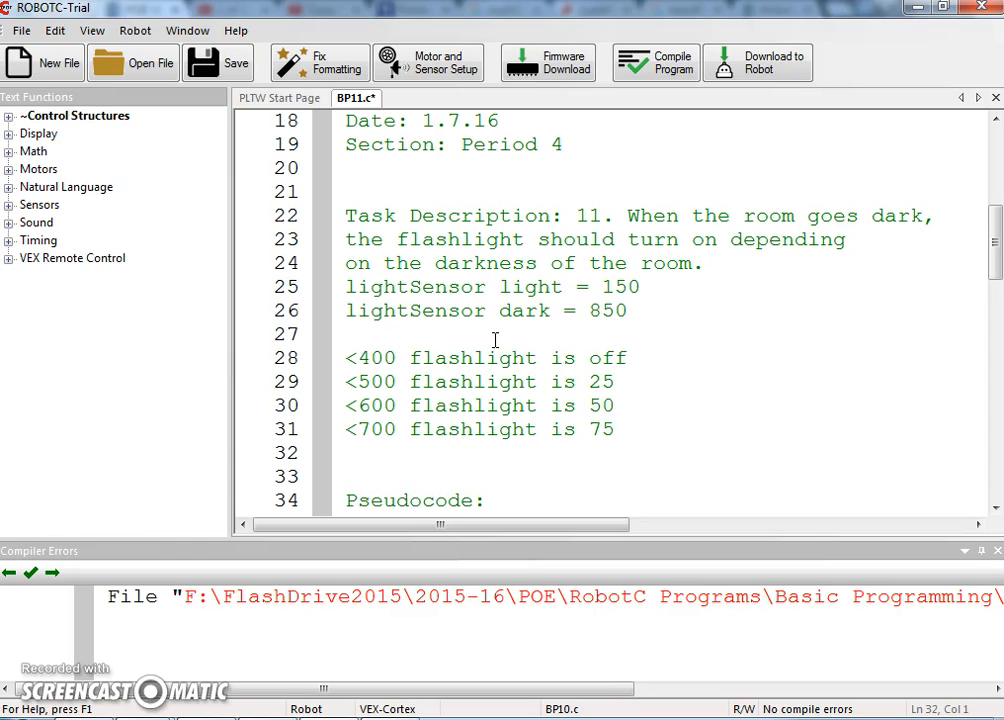
{"action": "type", "text": "<8"}
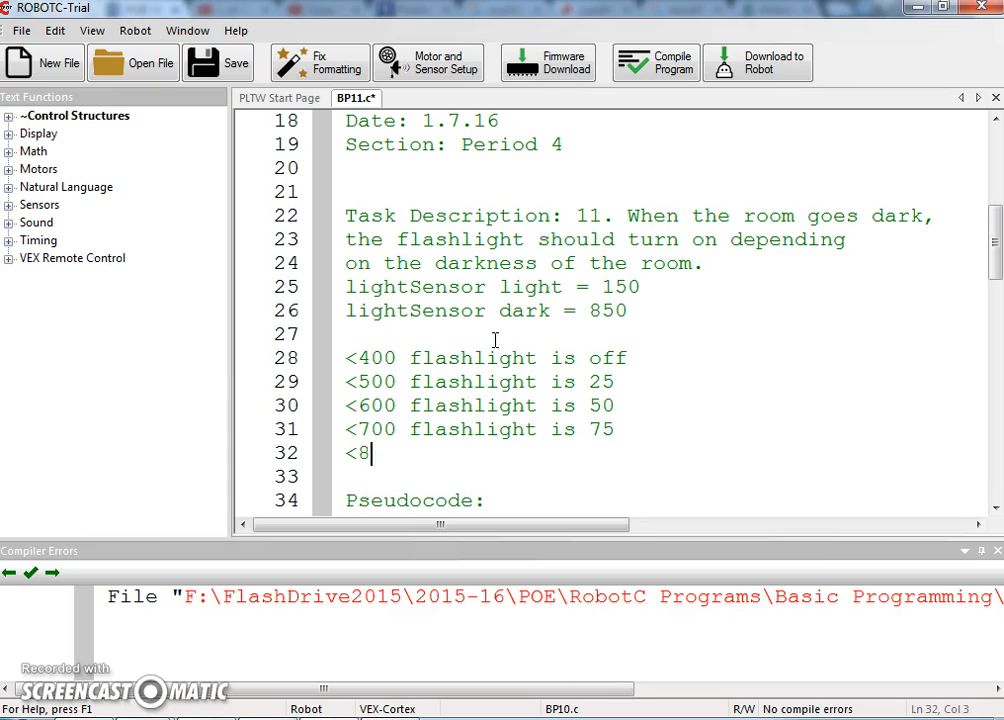
{"action": "type", "text": "00 flashlight is 100"}
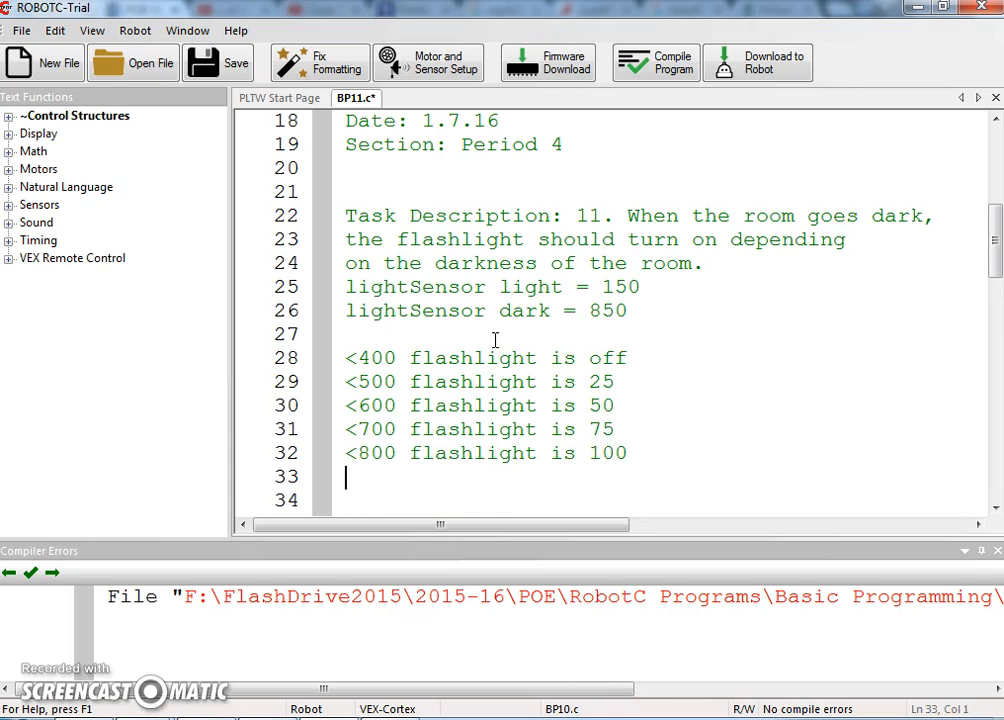
{"action": "type", "text": "else"}
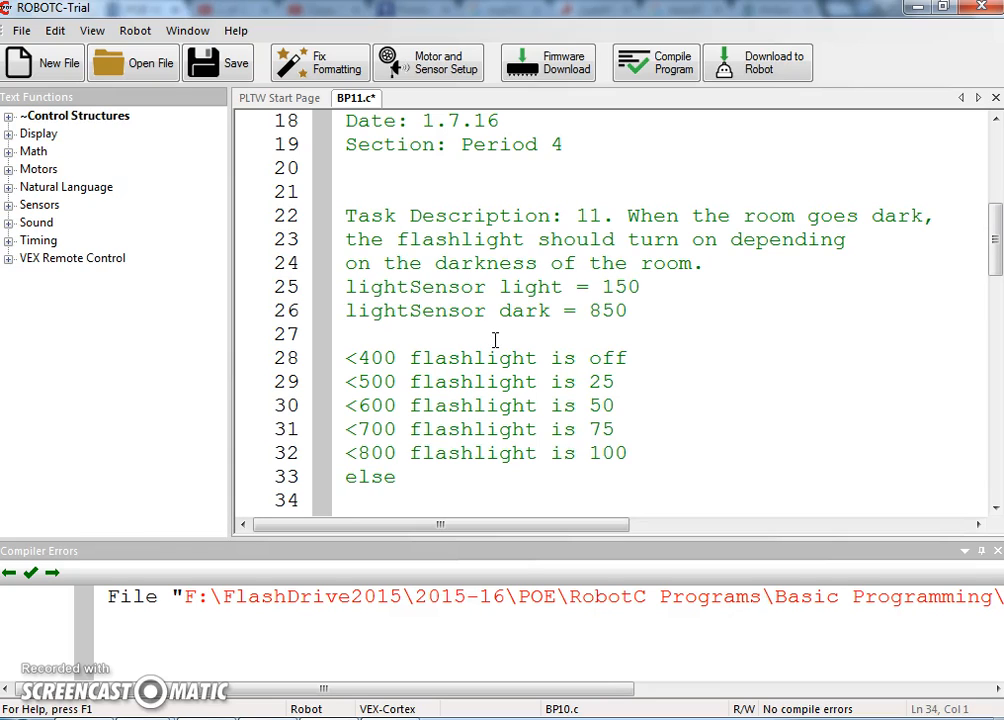
{"action": "type", "text": "fl"}
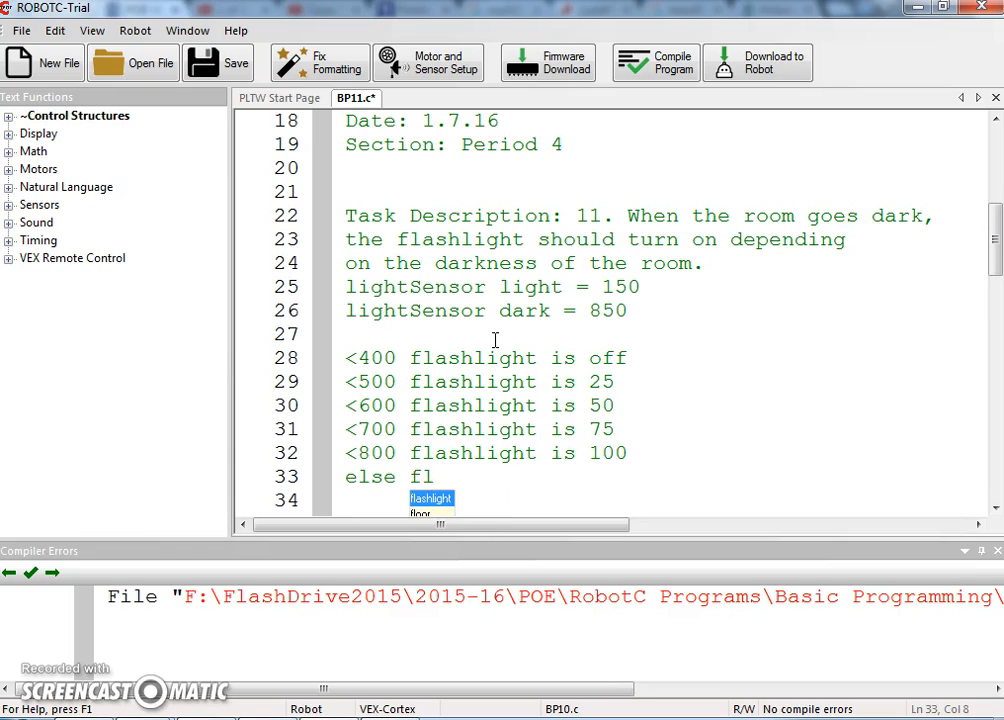
{"action": "type", "text": "ashlight is"}
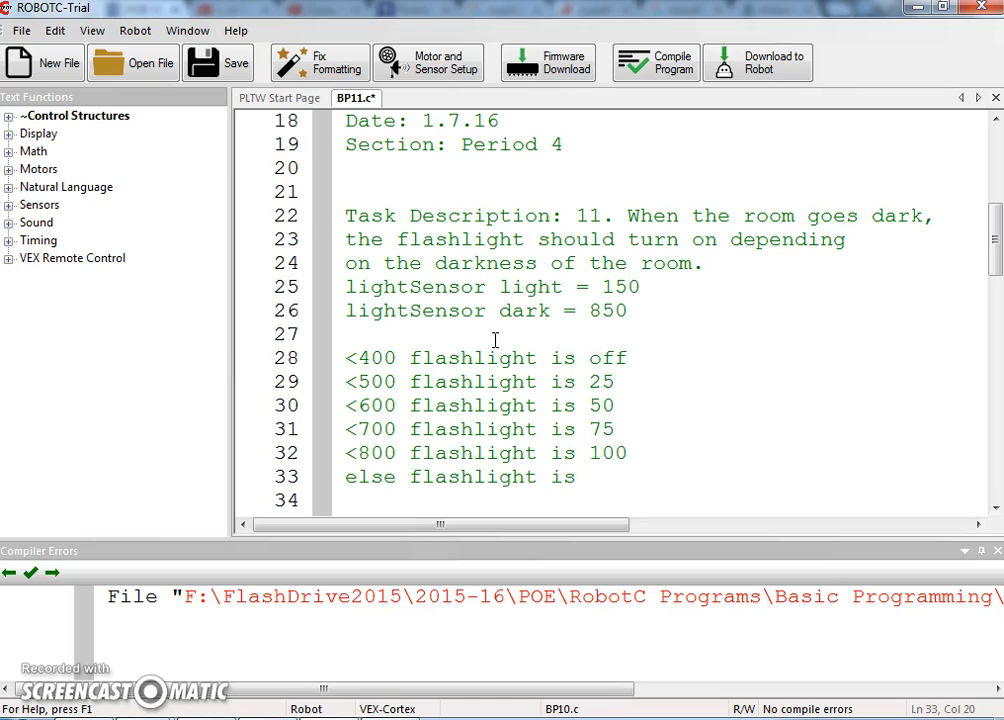
{"action": "type", "text": "127"}
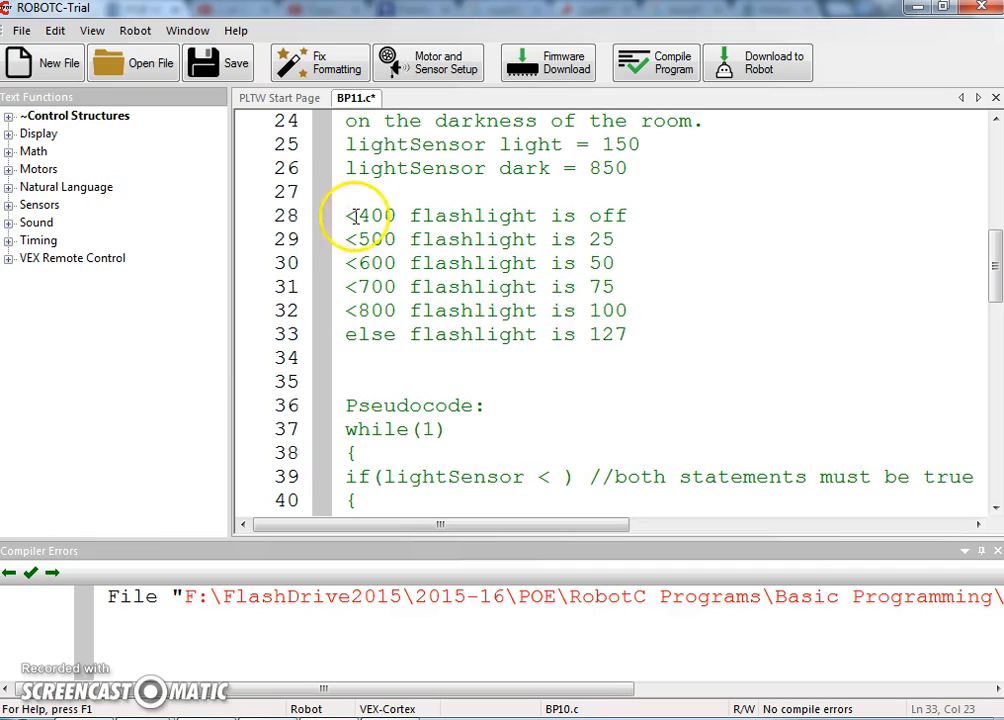
Replace the while(1) pseudocode body with the threshold list as an if / else if chain ending in else 127
{"action": "left_click_drag", "start_coordinate": [346, 216], "coordinate": [628, 340]}
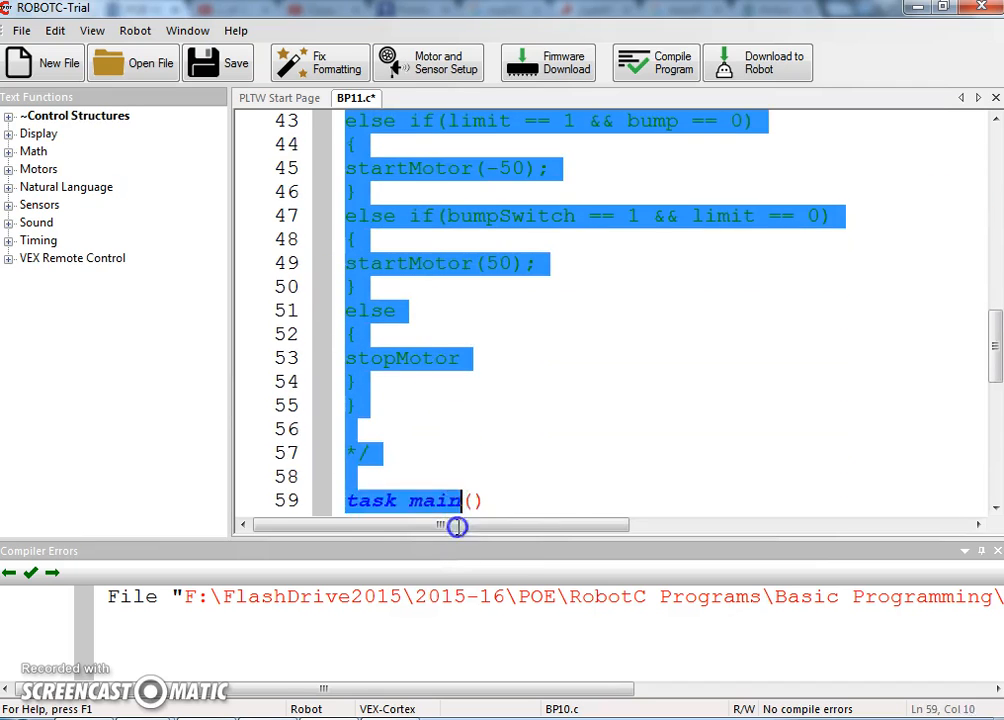
{"action": "left_click", "coordinate": [466, 380]}
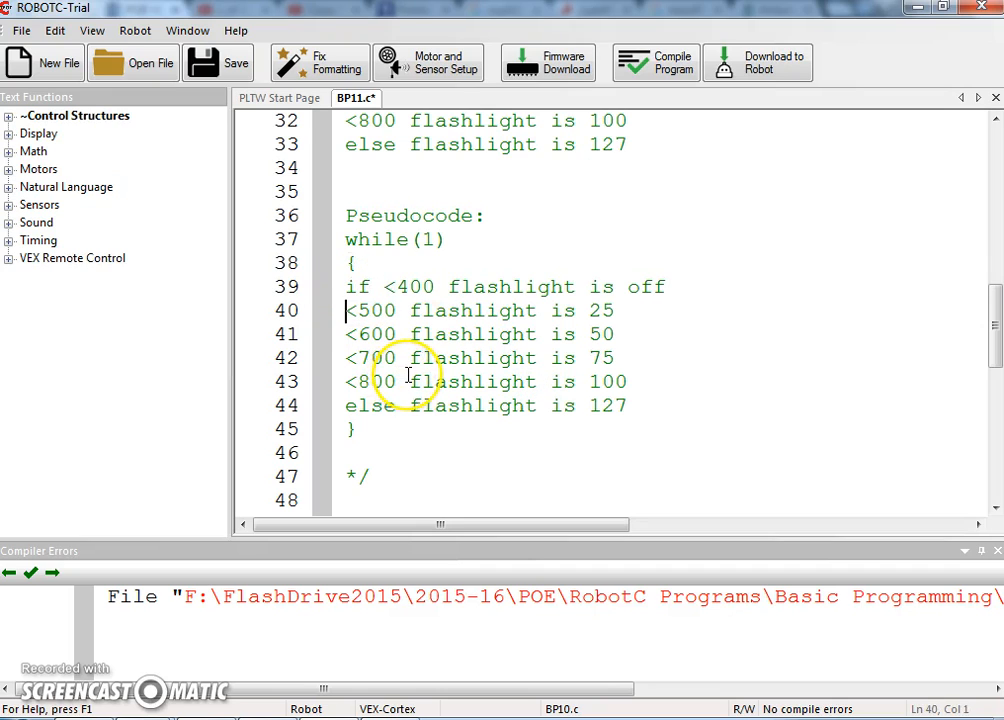
{"action": "type", "text": "else if"}
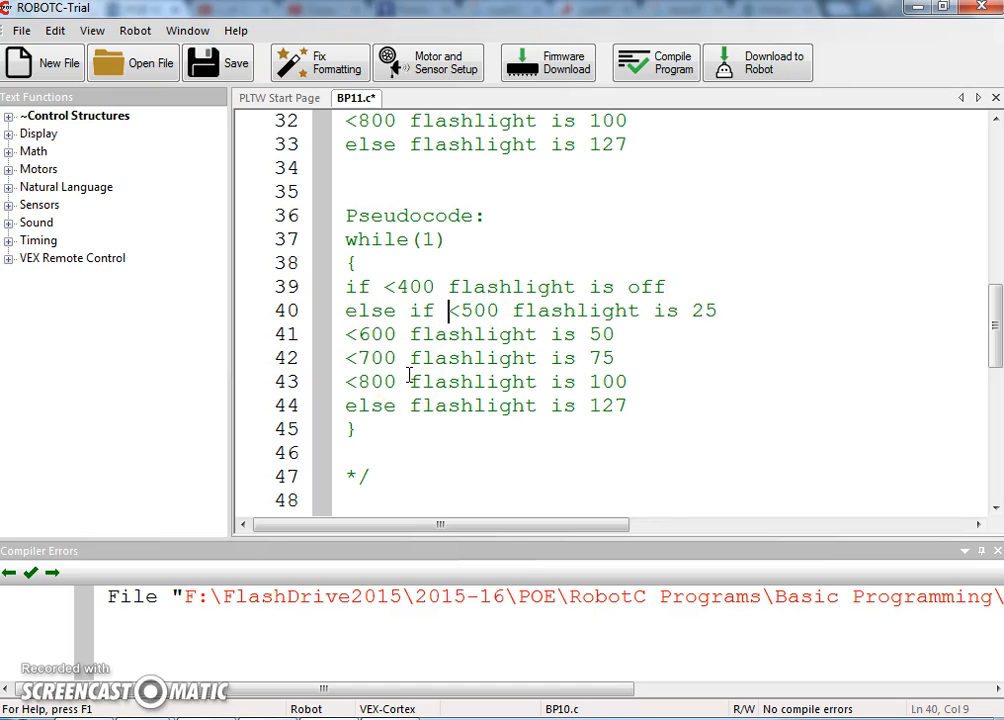
{"action": "type", "text": "else if"}
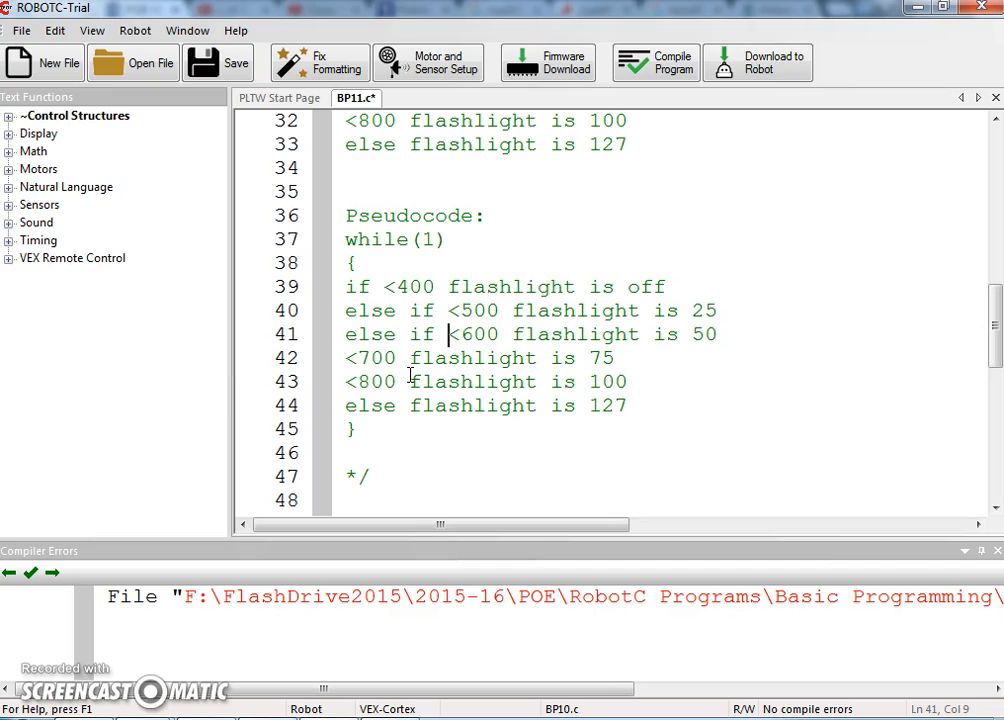
{"action": "double_click", "coordinate": [384, 334]}
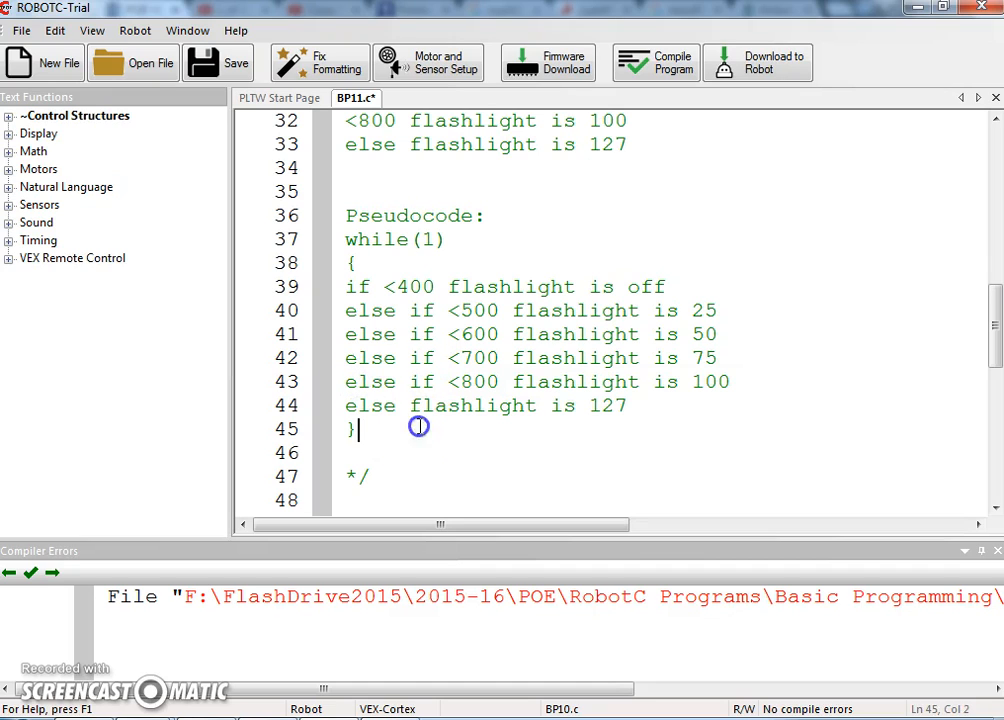
{"action": "left_click", "coordinate": [498, 404]}
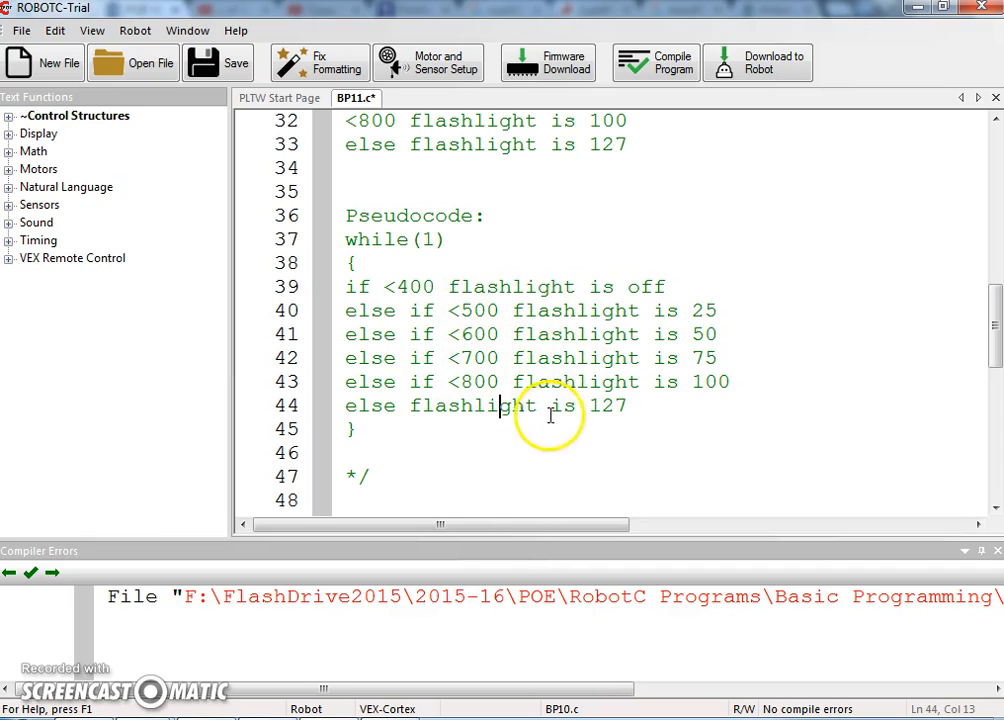
Remove the old else-if motor branches from task main's loop
{"action": "scroll", "scroll_direction": "down", "scroll_amount": 3}
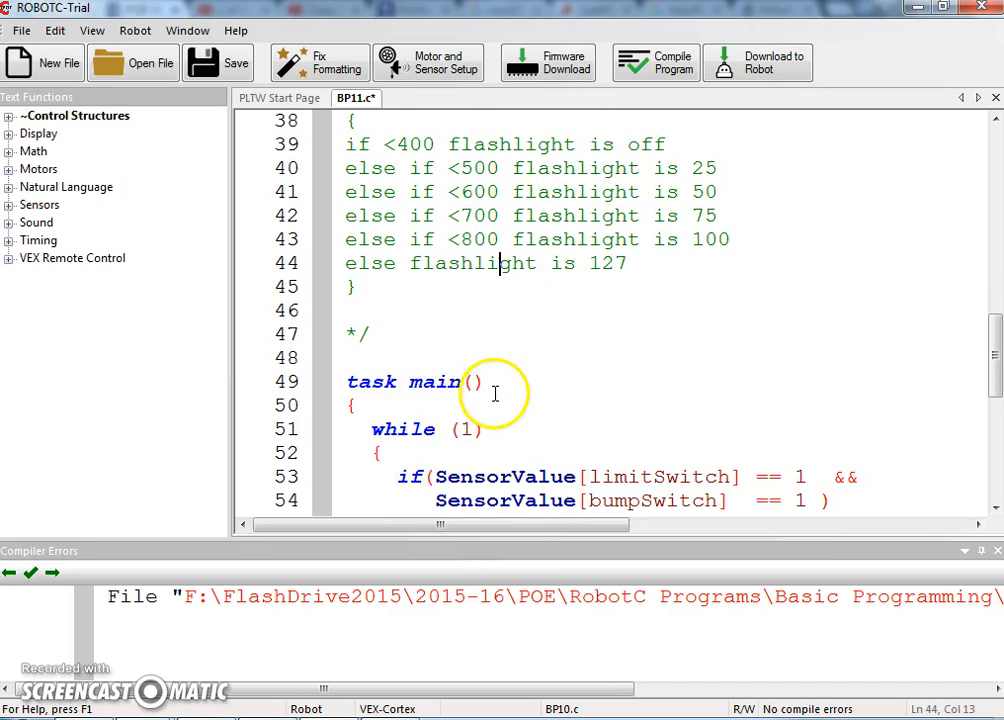
{"action": "scroll", "scroll_direction": "down", "scroll_amount": 3}
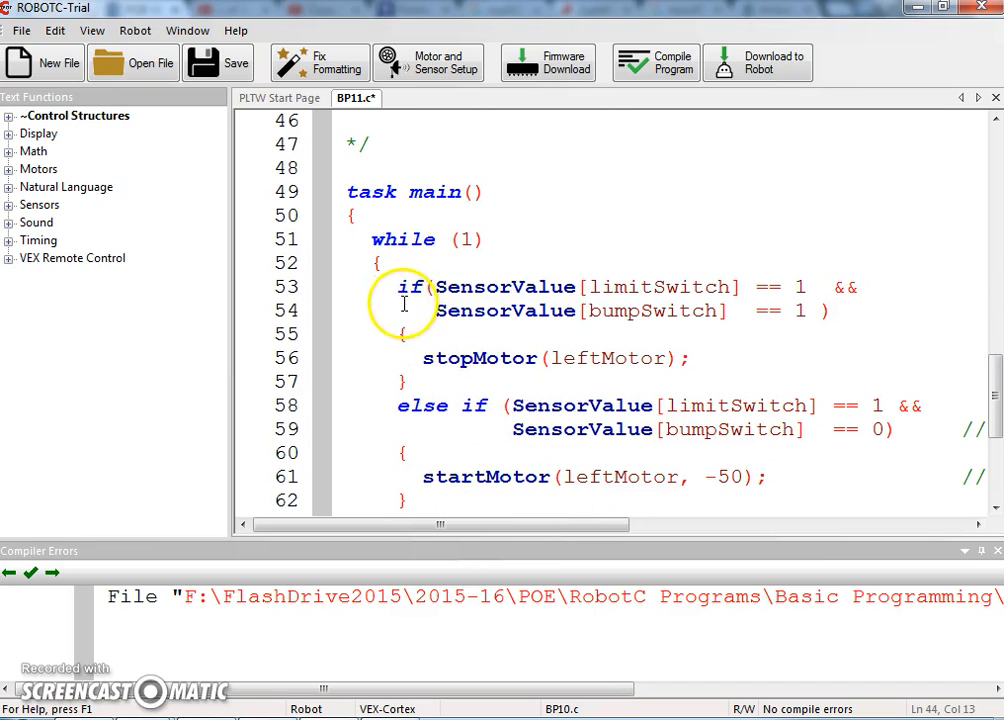
{"action": "scroll", "scroll_direction": "down", "scroll_amount": 3}
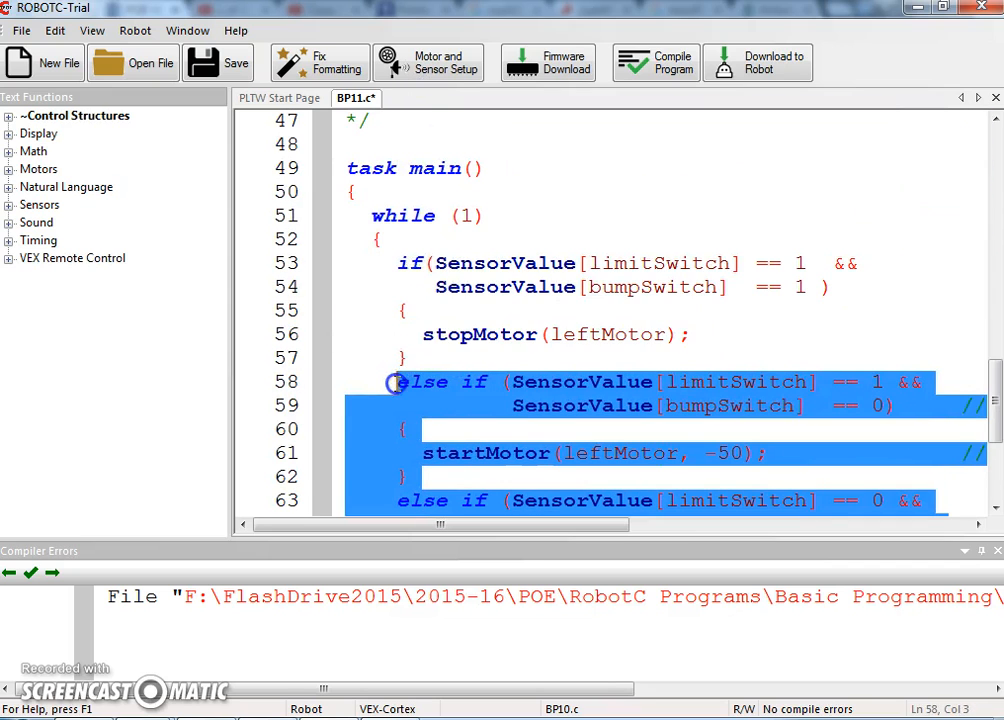
{"action": "key", "text": "Delete"}
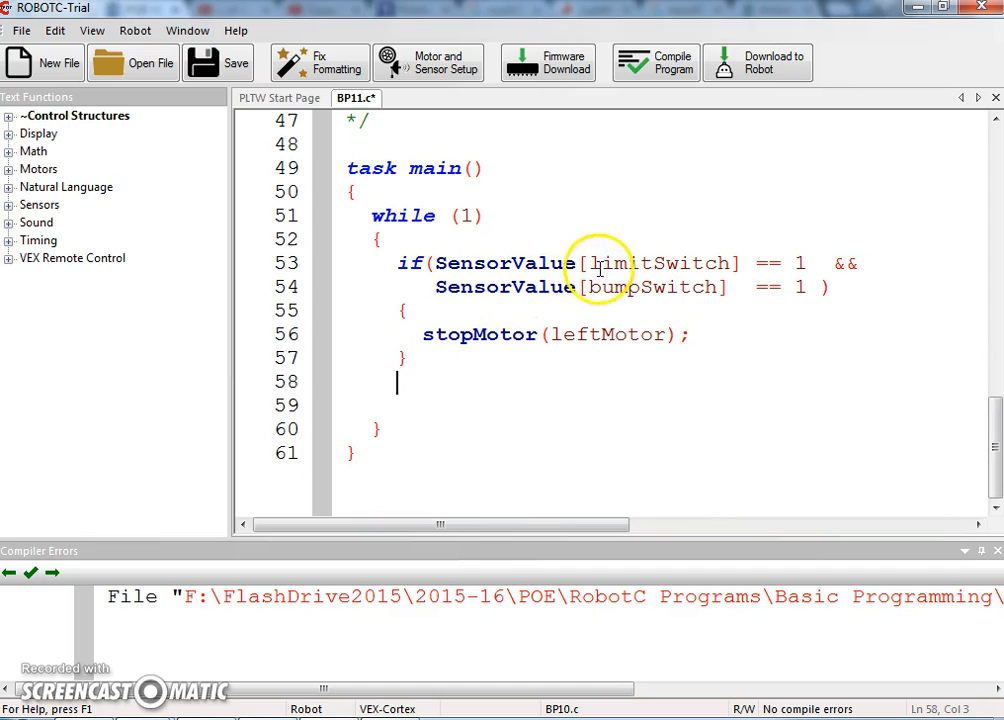
Change the first if to test SensorValue[lightSensor] < 400
{"action": "double_click", "coordinate": [660, 264]}
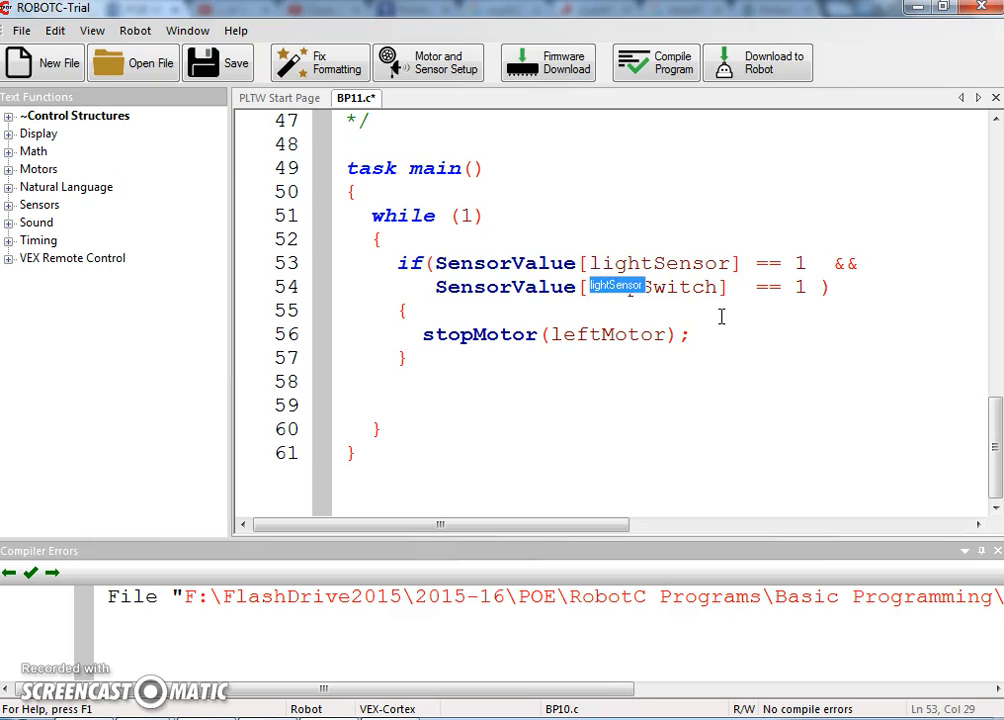
{"action": "type", "text": "bumpSwitch"}
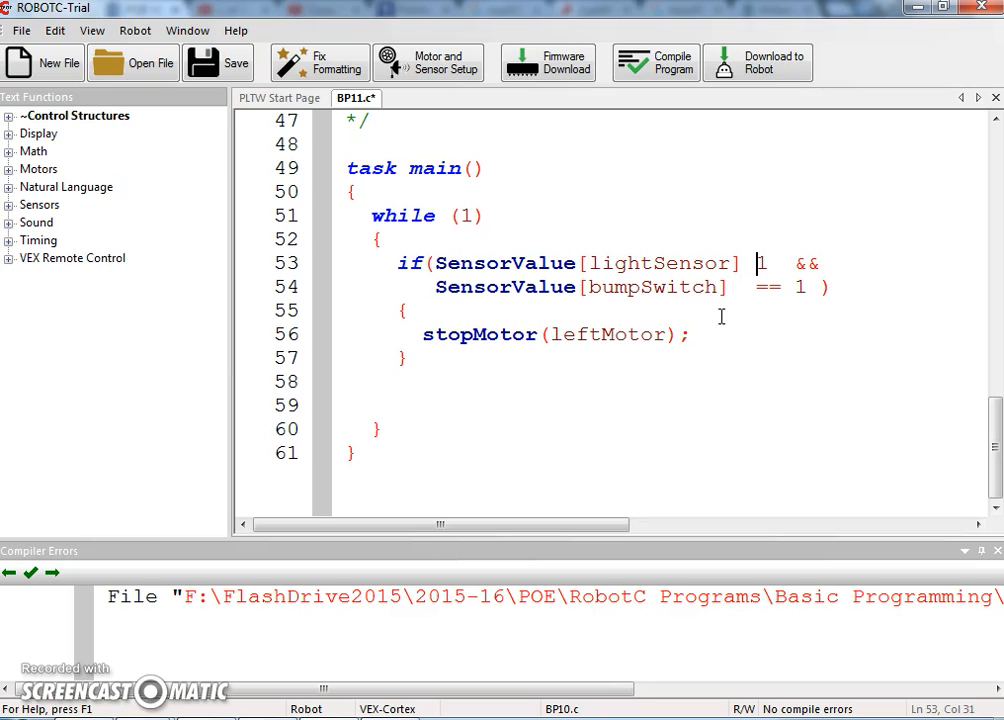
{"action": "type", "text": "<"}
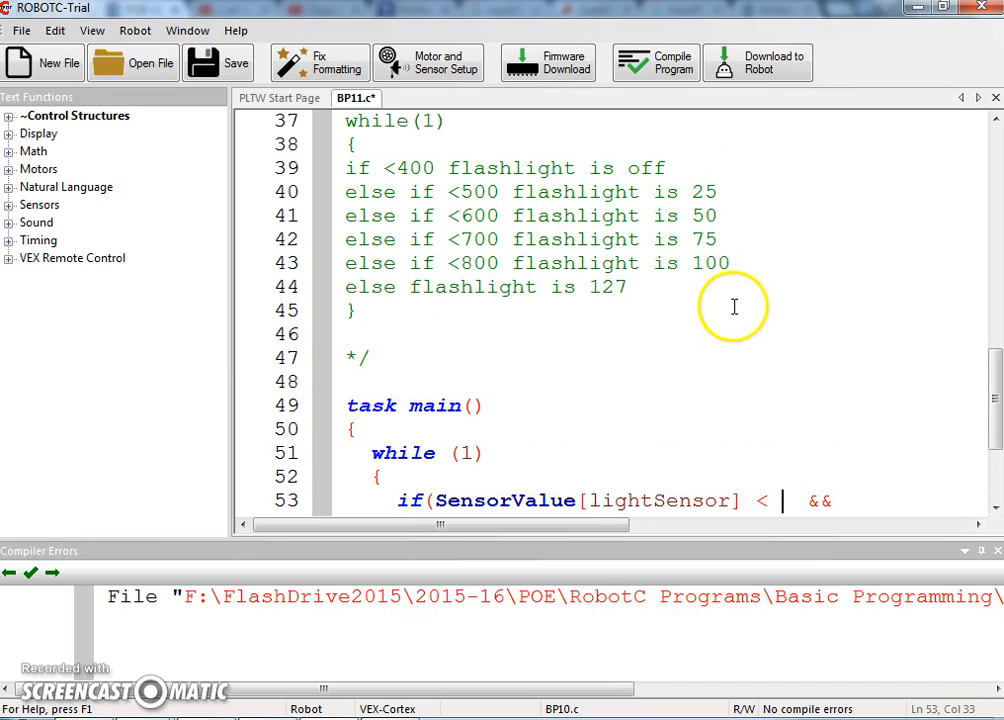
{"action": "type", "text": "40"}
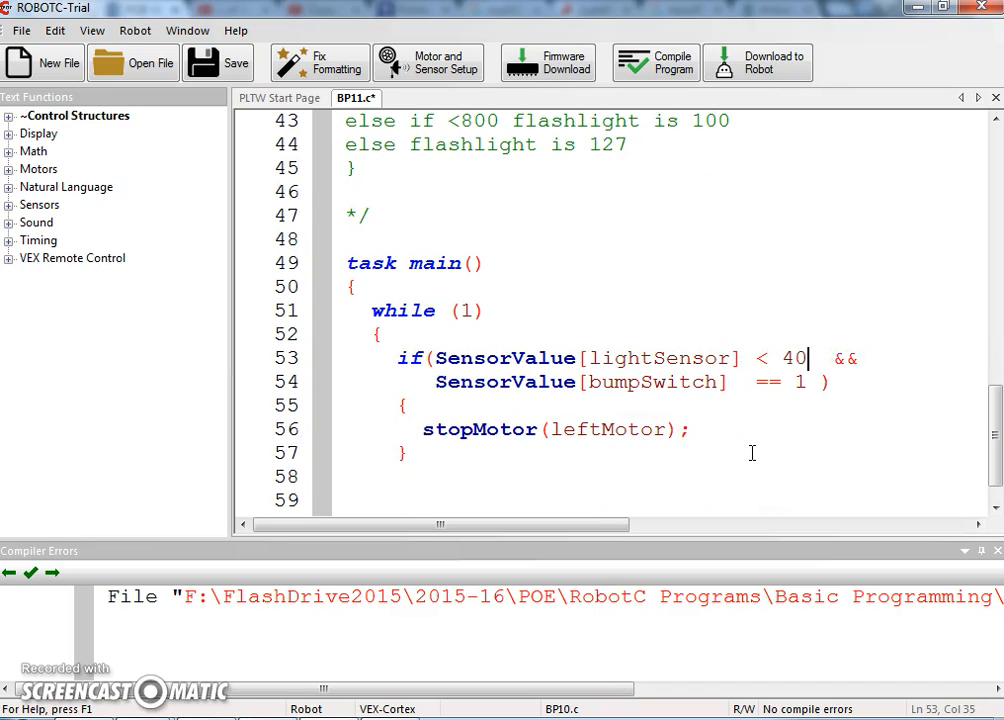
{"action": "type", "text": "0)"}
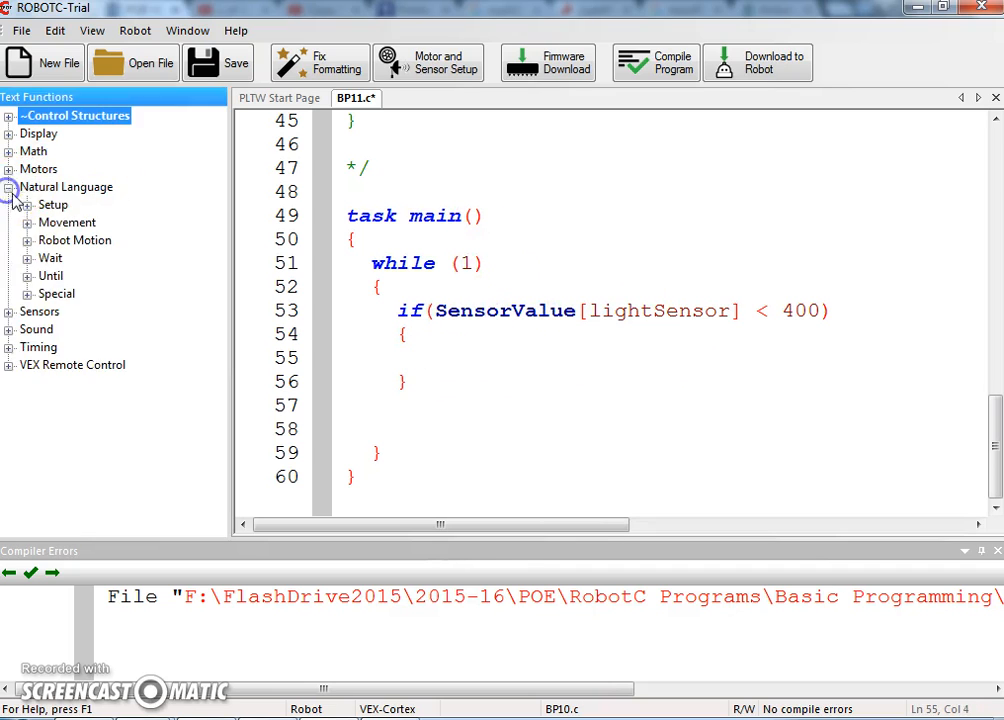
Insert the turnFlashlightOff command from the function library inside the first if
{"action": "left_click", "coordinate": [30, 292]}
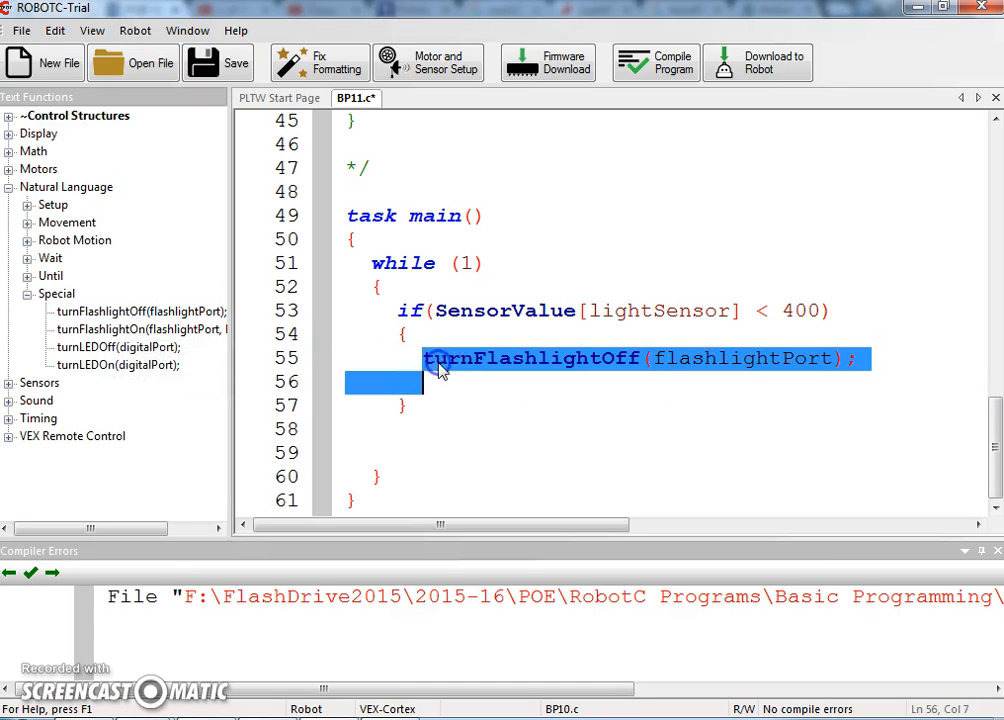
{"action": "left_click", "coordinate": [832, 358]}
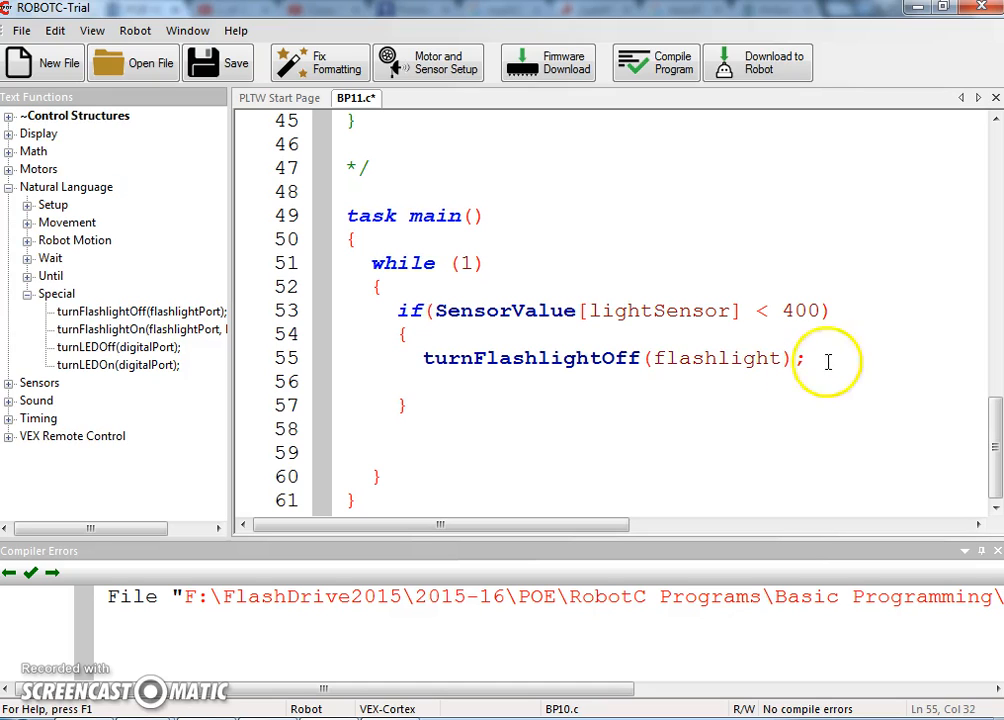
{"action": "left_click", "coordinate": [398, 380]}
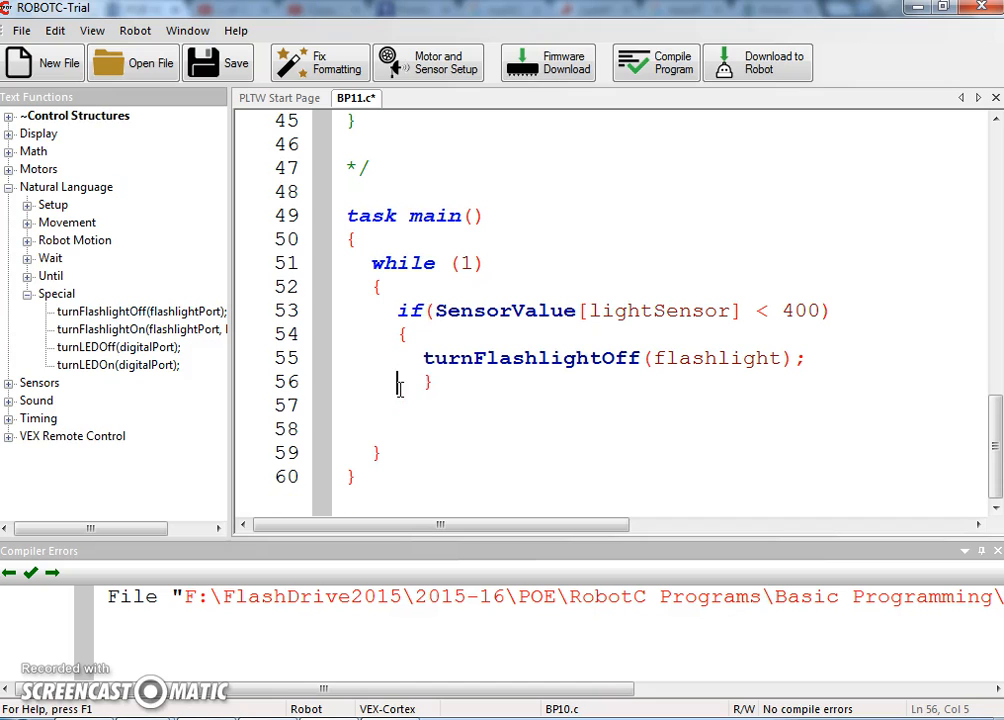
Duplicate the block as else if below 500 calling turnFlashlightOn(flashlight, 25)
{"action": "left_click_drag", "start_coordinate": [398, 310], "coordinate": [430, 386]}
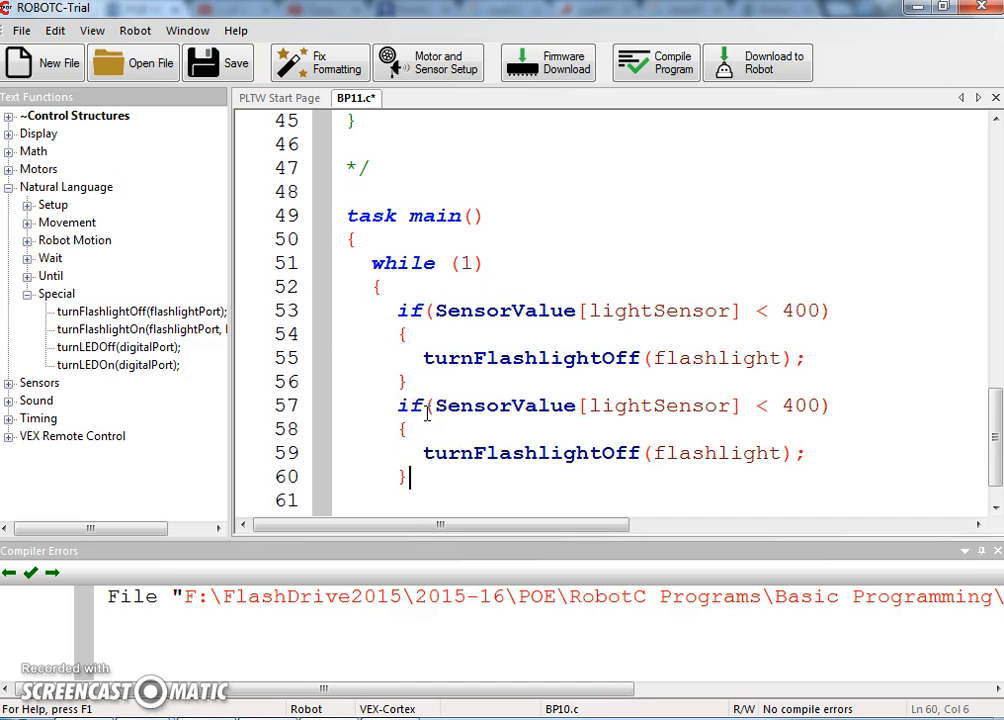
{"action": "type", "text": "else"}
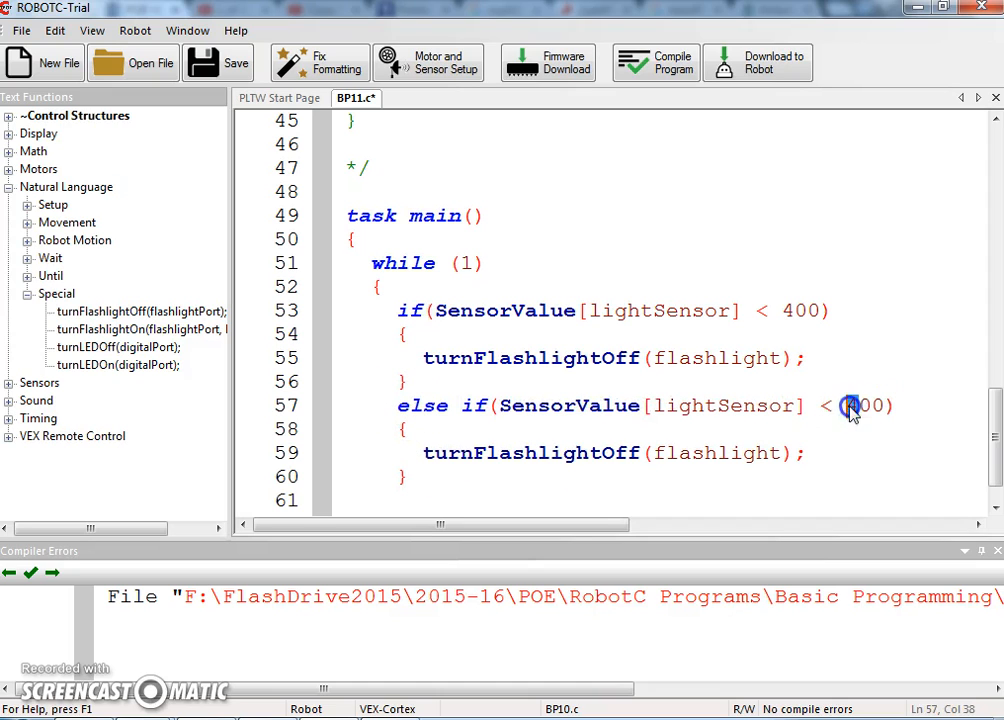
{"action": "type", "text": "500"}
{"action": "left_click", "coordinate": [660, 452]}
{"action": "type", "text": "n"}
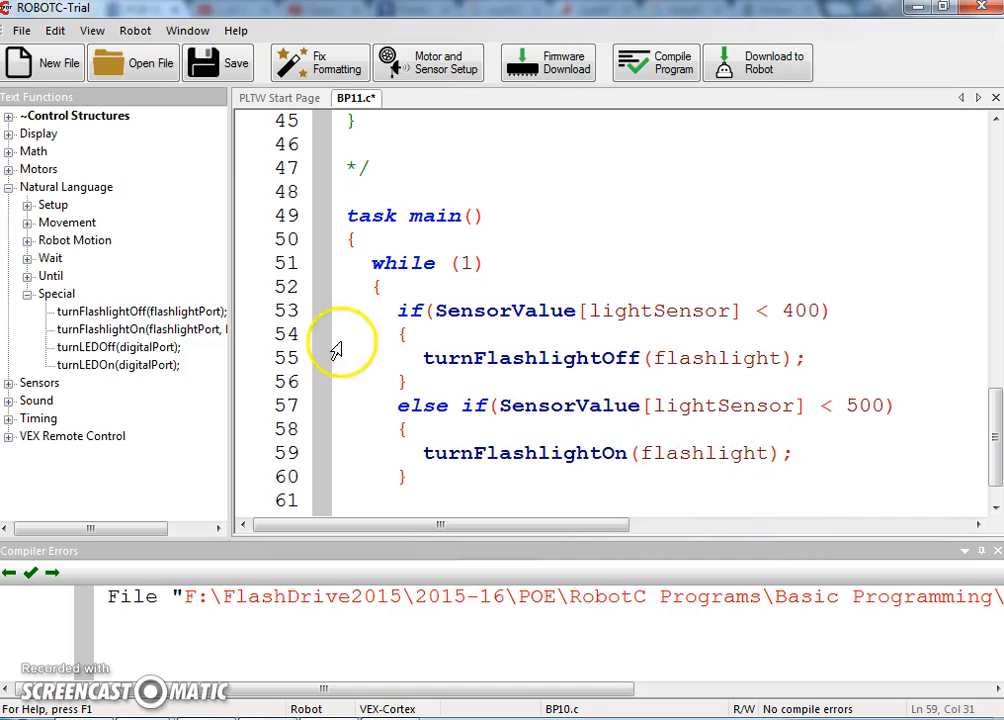
{"action": "mouse_move", "coordinate": [140, 328]}
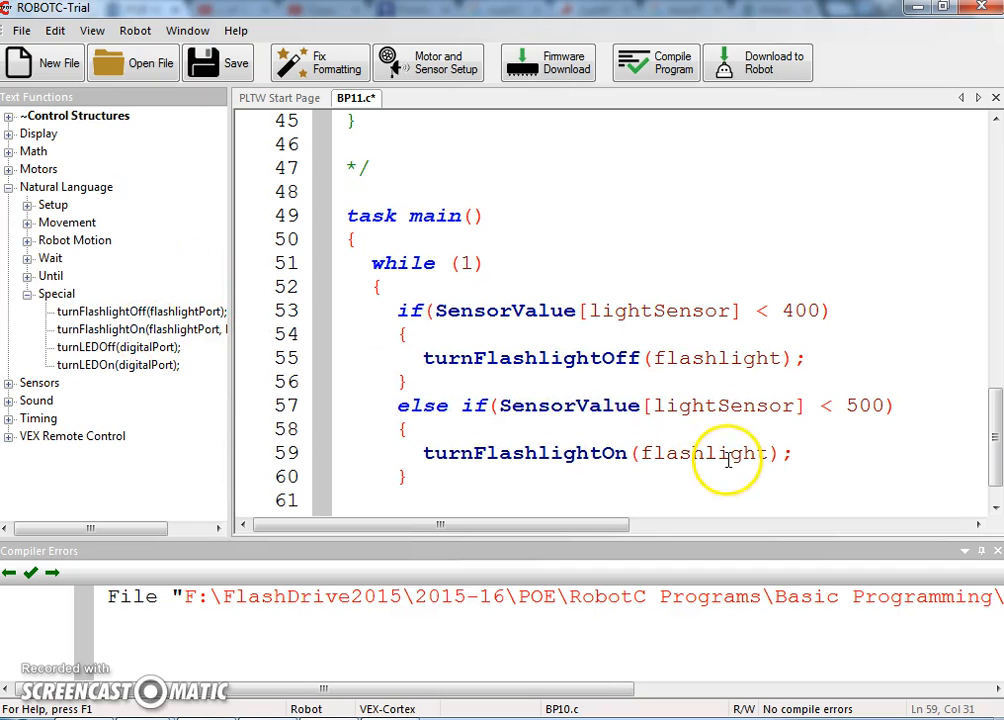
{"action": "type", "text": ", 25"}
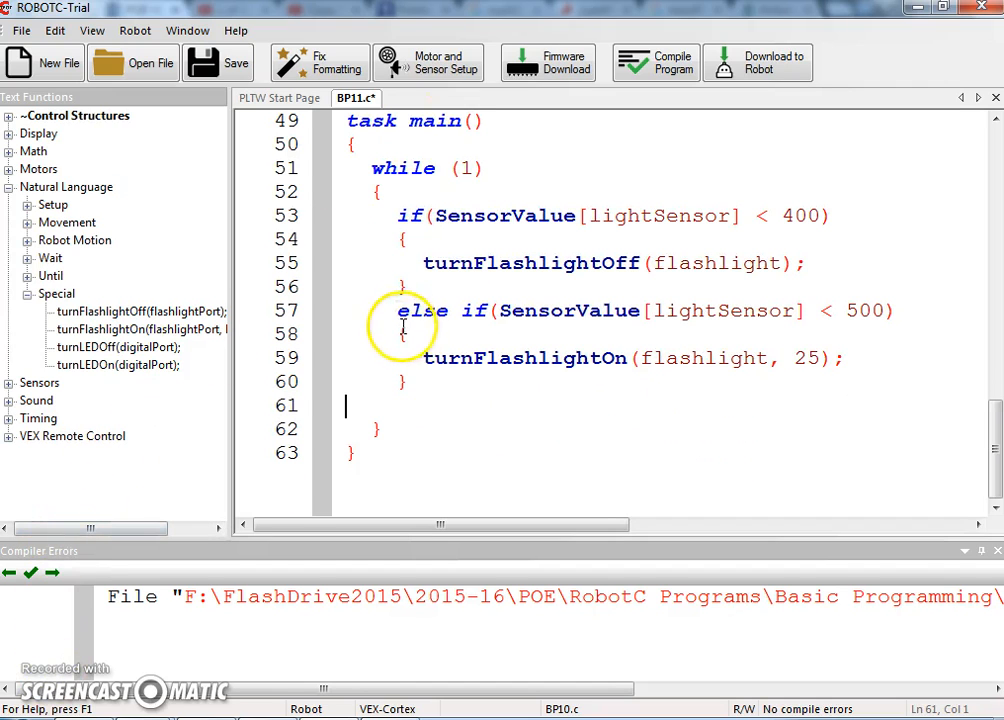
Add else-if branches below 600/700/800 at brightness 50/75/100 and a final else at 127
{"action": "left_click", "coordinate": [408, 334]}
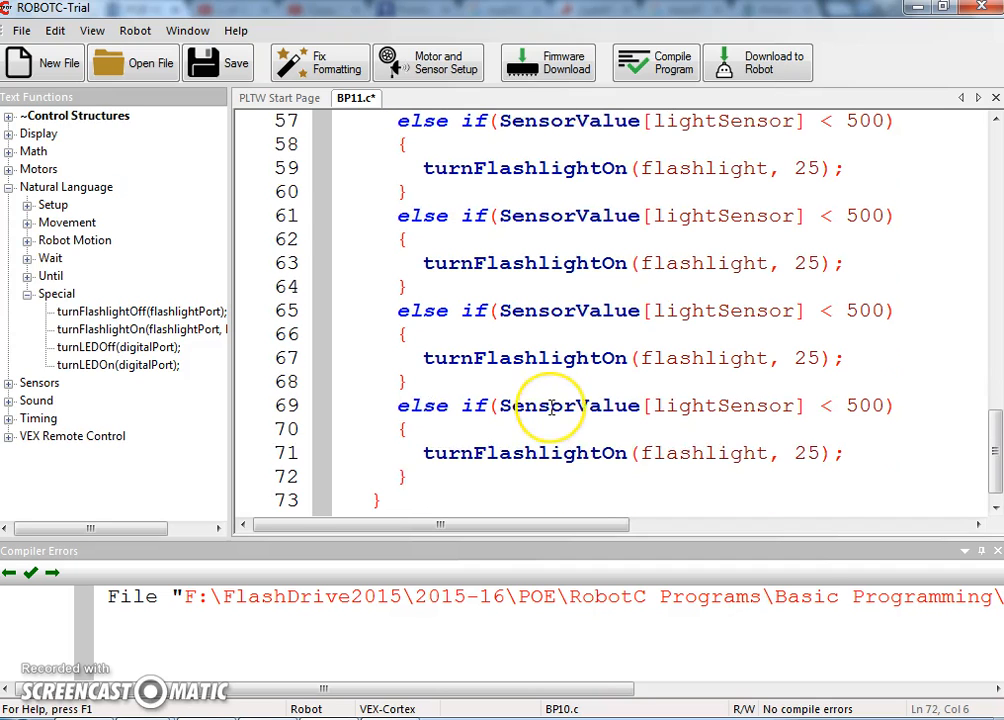
{"action": "scroll", "scroll_direction": "up", "scroll_amount": 3}
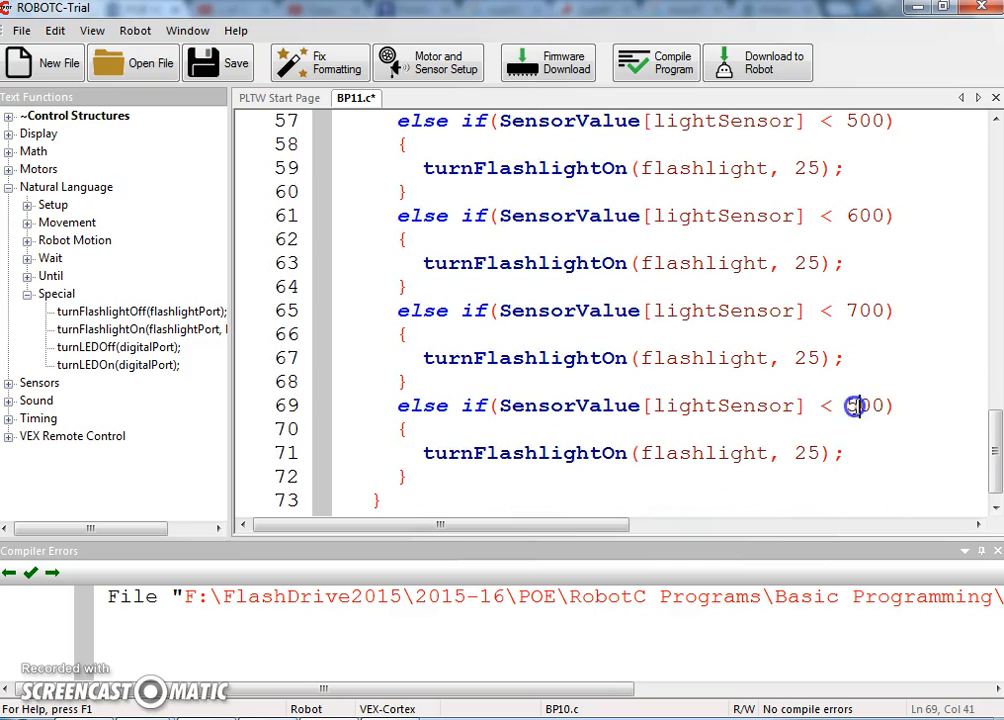
{"action": "type", "text": "800"}
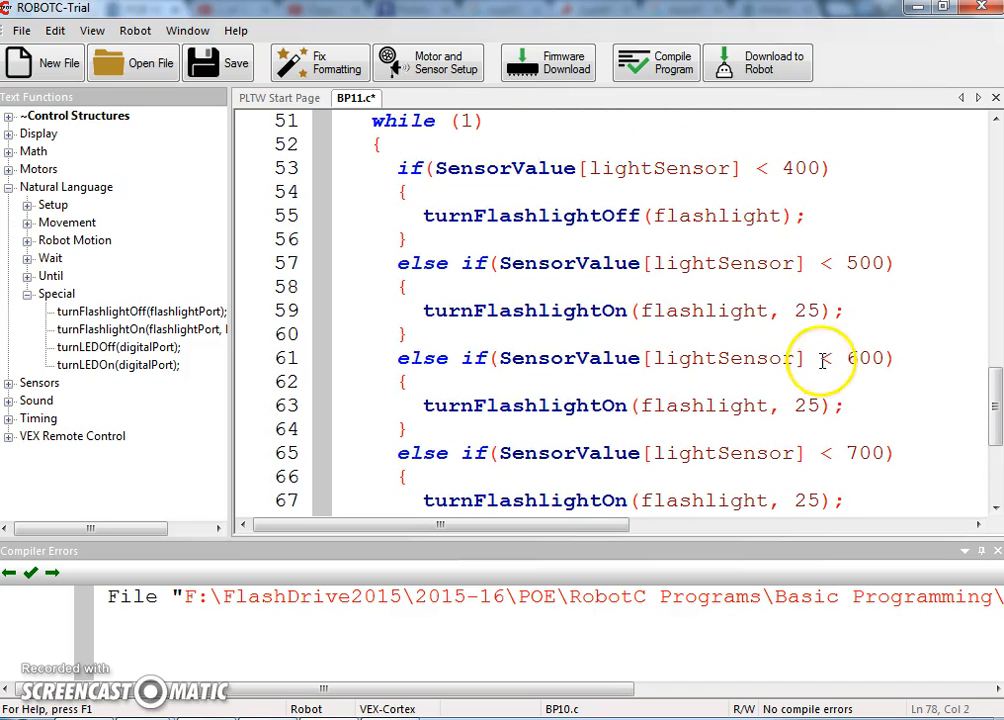
{"action": "left_click", "coordinate": [816, 404]}
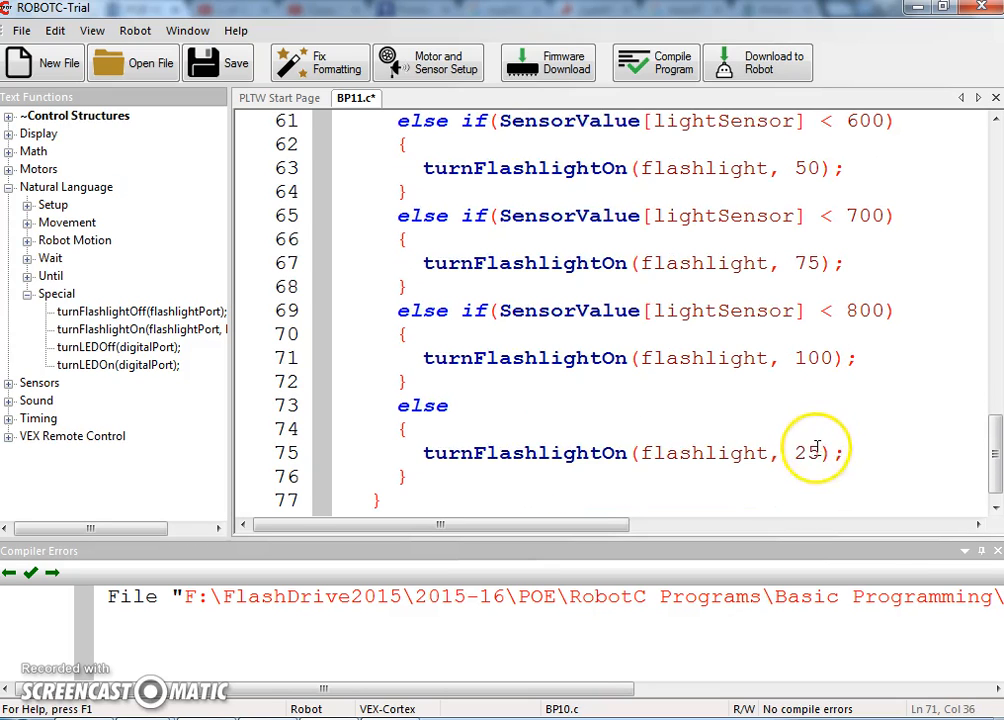
{"action": "type", "text": "12"}
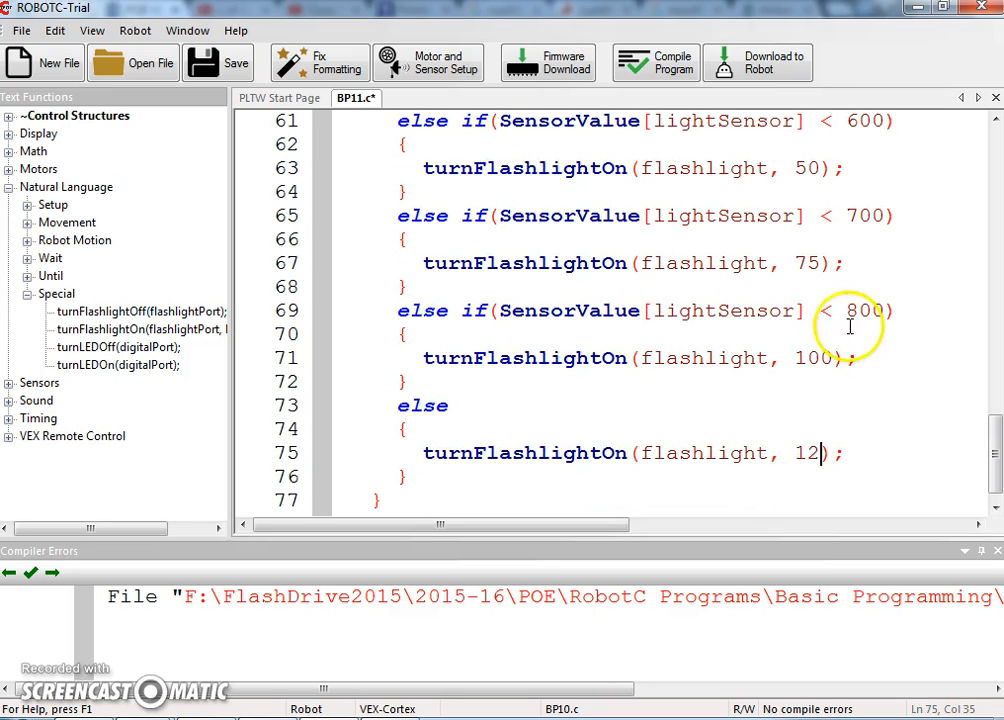
{"action": "type", "text": "7"}
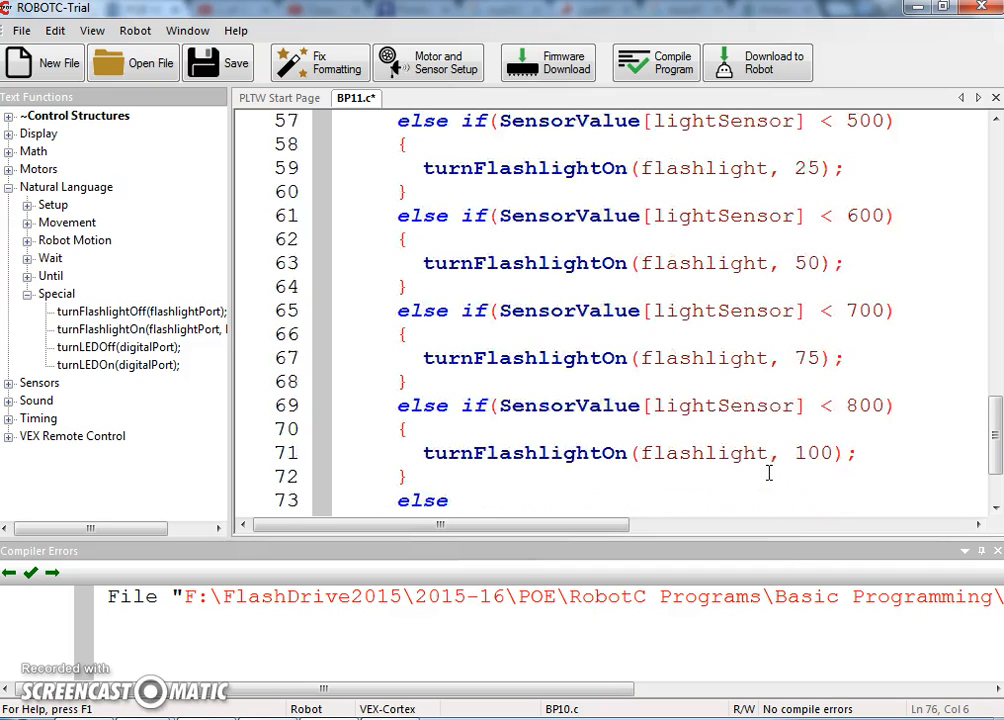
{"action": "scroll", "scroll_direction": "up", "scroll_amount": 3}
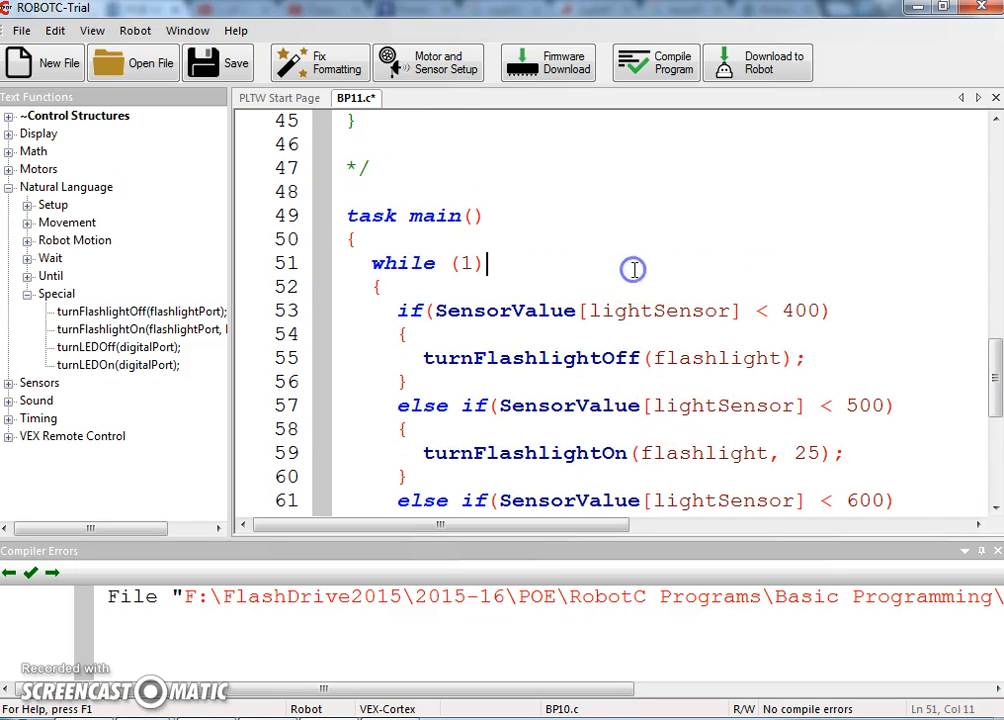
{"action": "scroll", "scroll_direction": "down", "scroll_amount": 3}
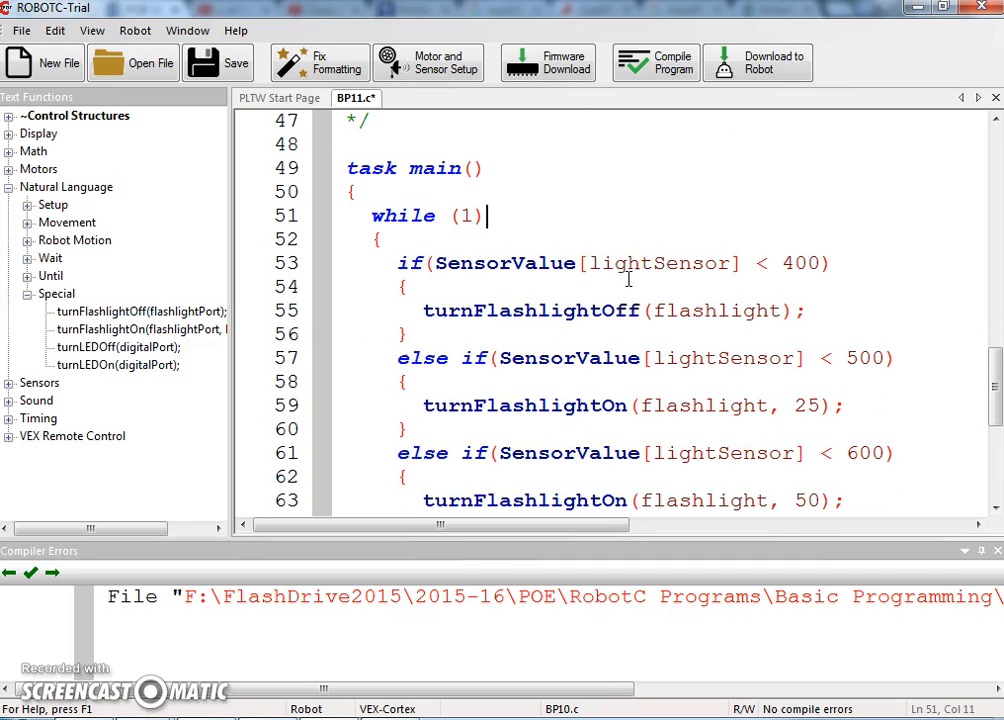
{"action": "left_click", "coordinate": [792, 262]}
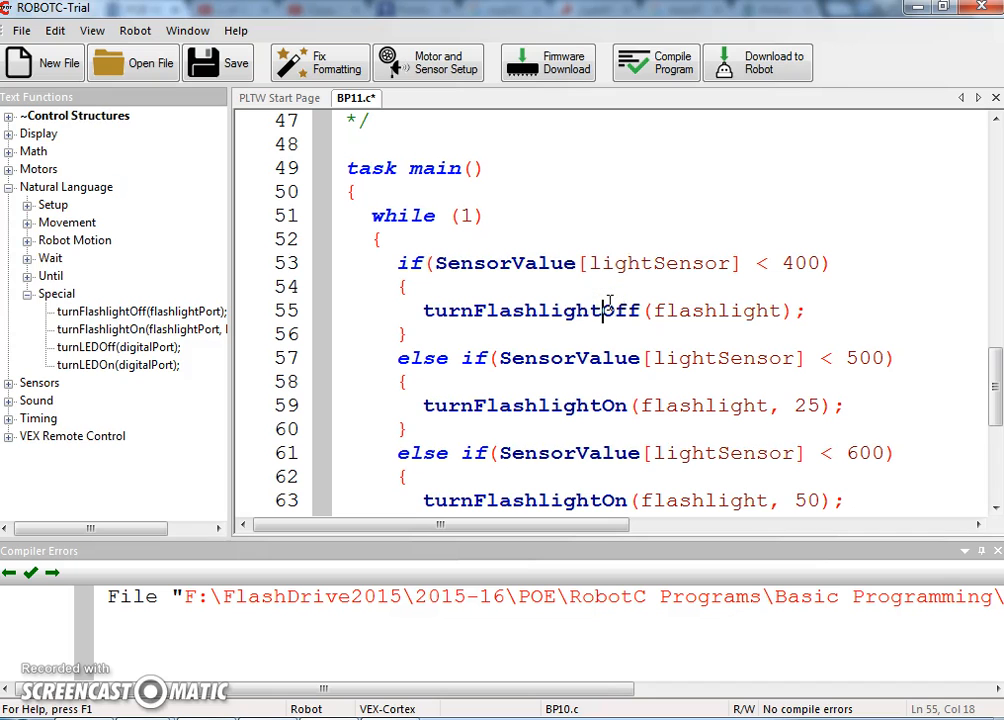
{"action": "scroll", "scroll_direction": "down", "scroll_amount": 3}
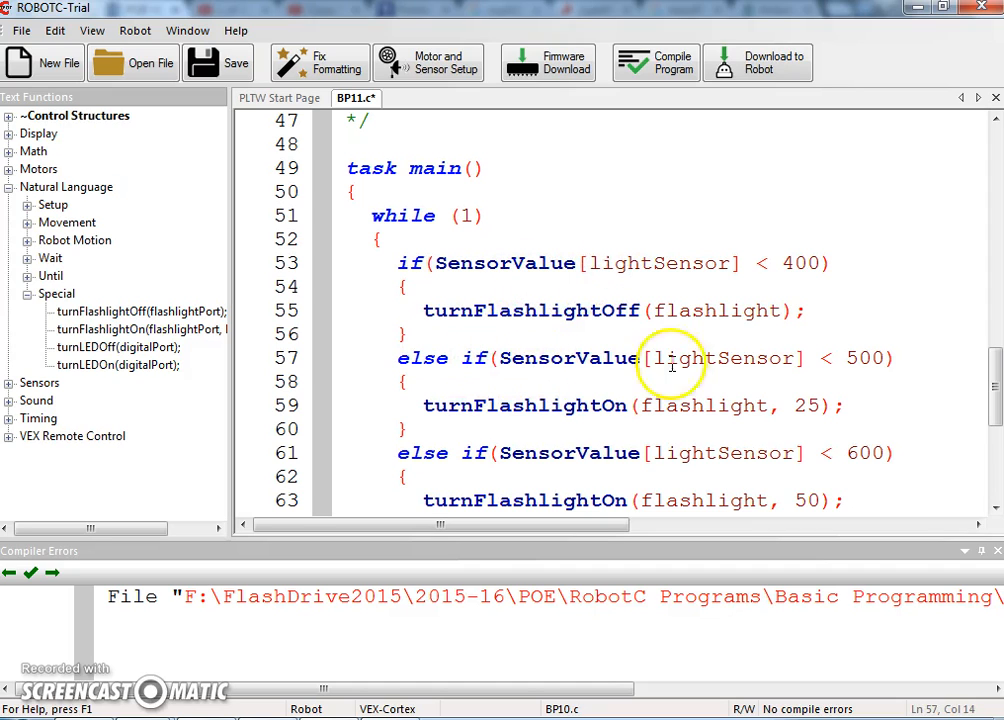
{"action": "mouse_move", "coordinate": [728, 336]}
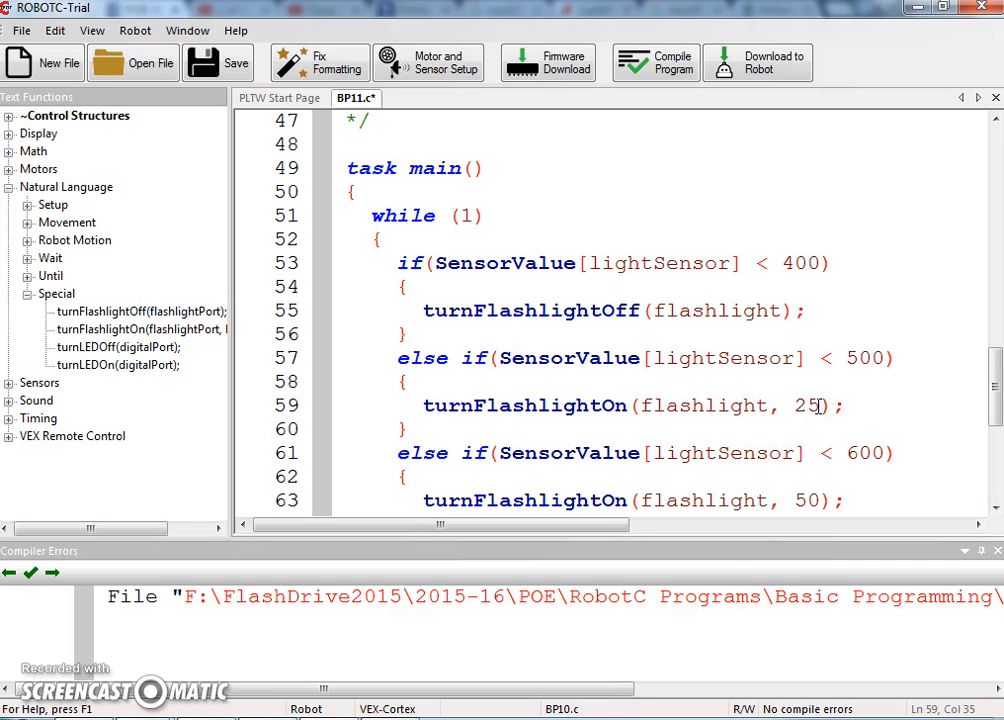
{"action": "scroll", "scroll_direction": "down", "scroll_amount": 3}
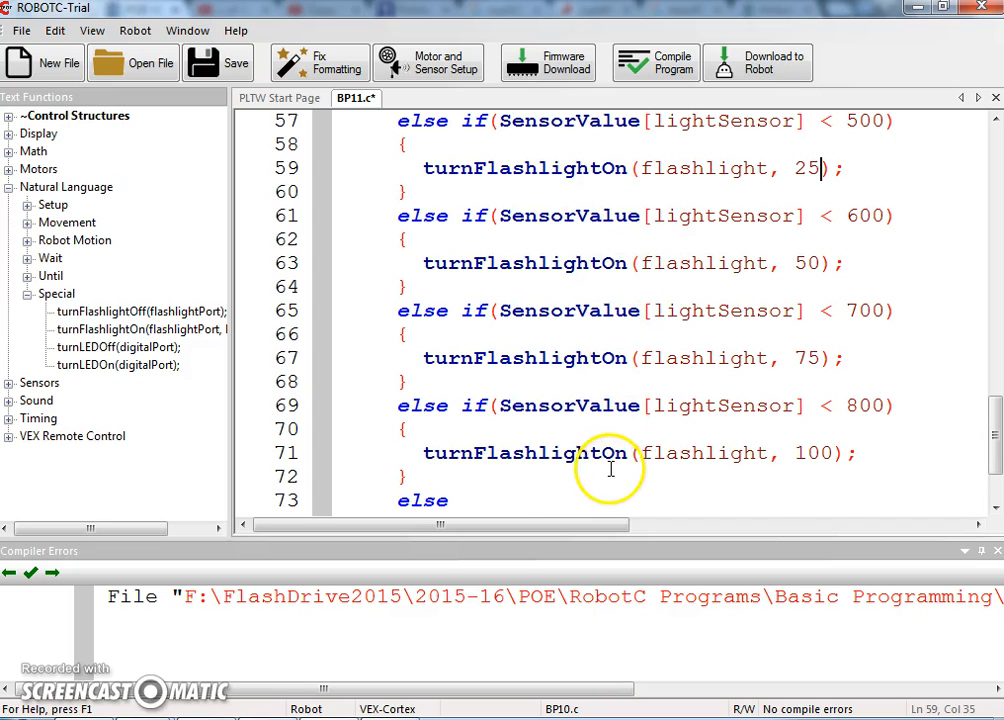
{"action": "scroll", "scroll_direction": "down", "scroll_amount": 3}
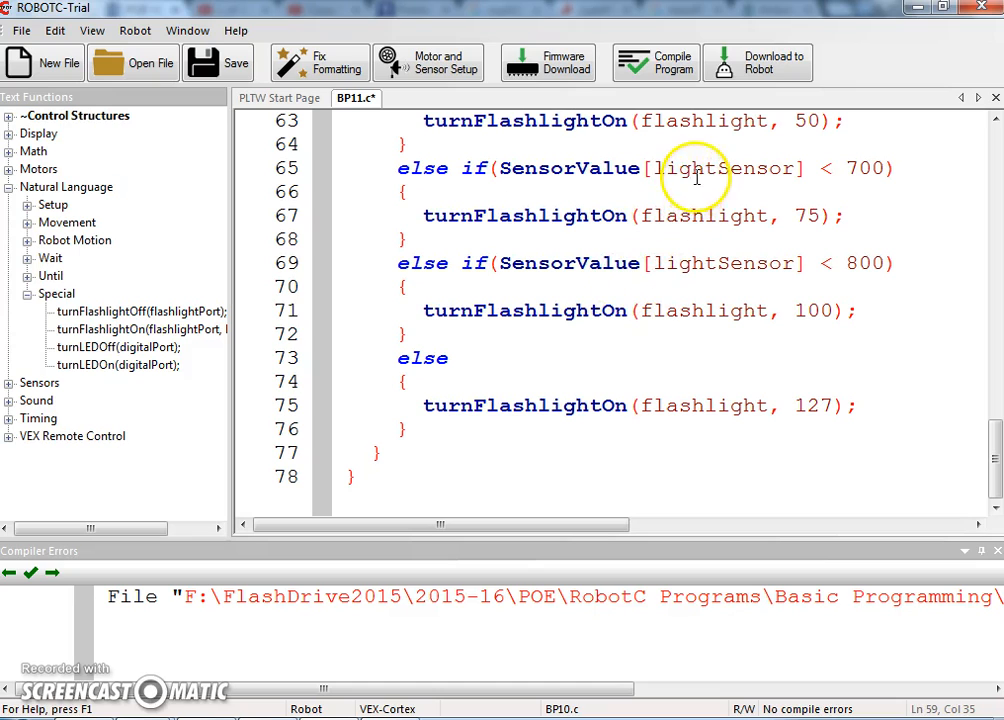
{"action": "left_click", "coordinate": [692, 264]}
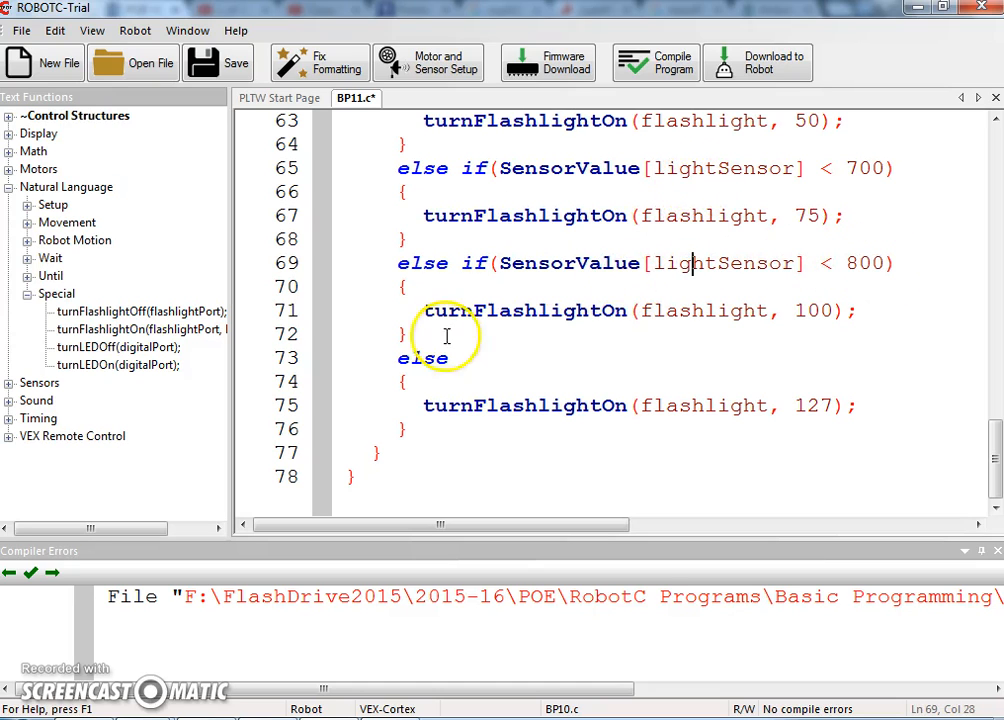
{"action": "left_click", "coordinate": [792, 404]}
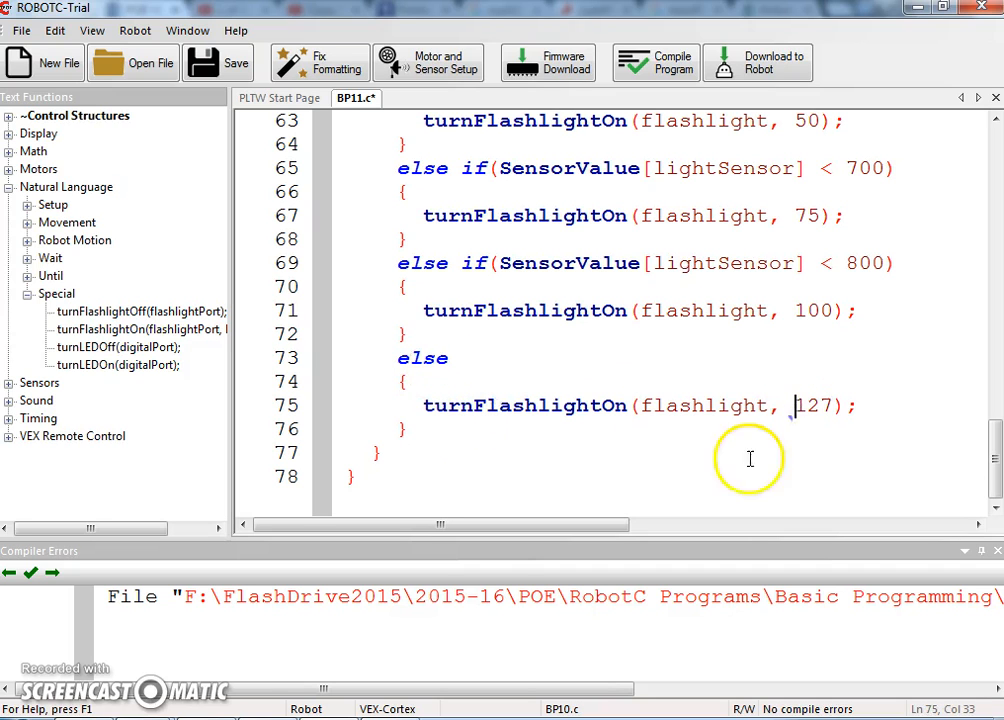
{"action": "scroll", "scroll_direction": "down", "scroll_amount": 3}
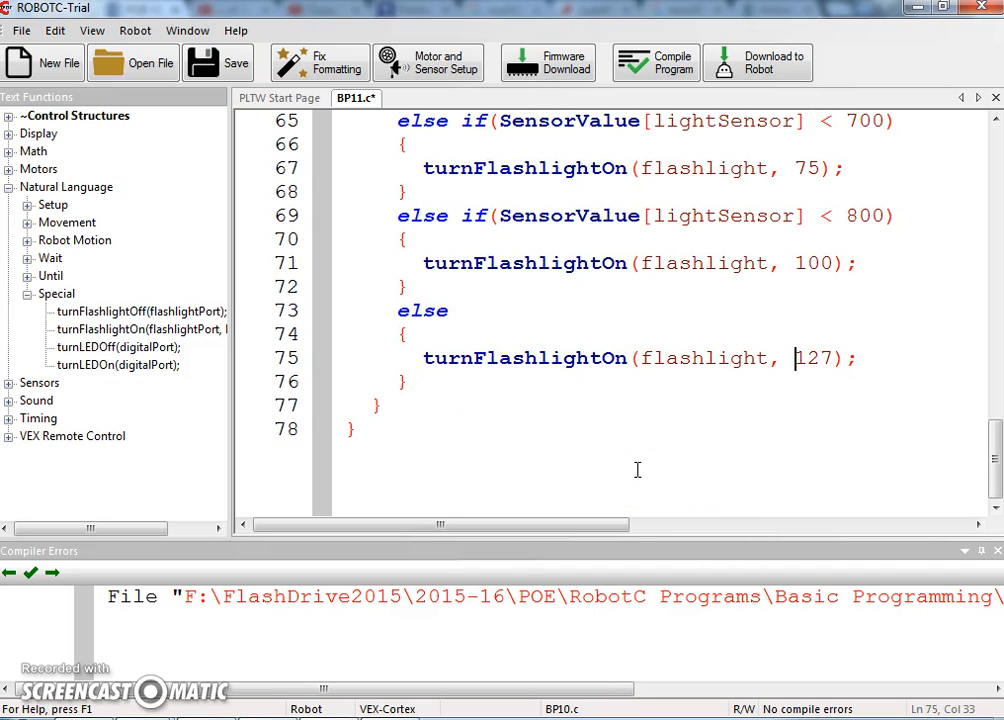